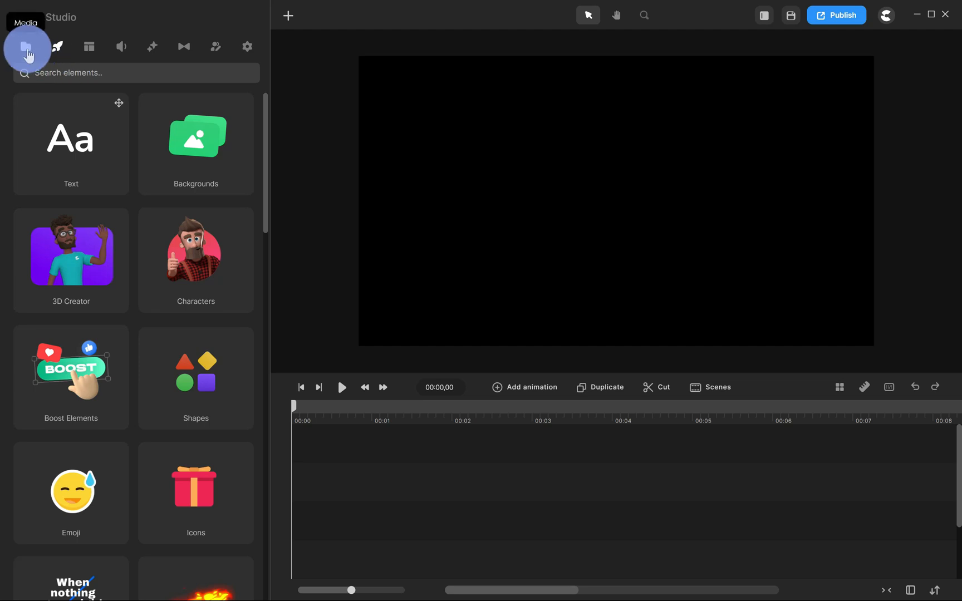
Step: Import the desert image with the domed house as the background layer
{"action": "left_click", "coordinate": [26, 46]}
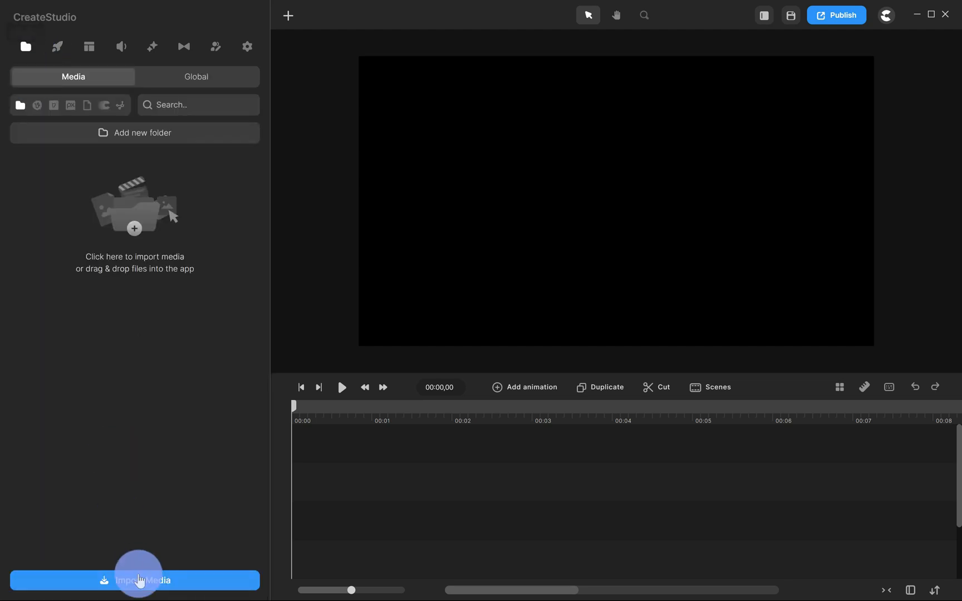
{"action": "left_click", "coordinate": [138, 580]}
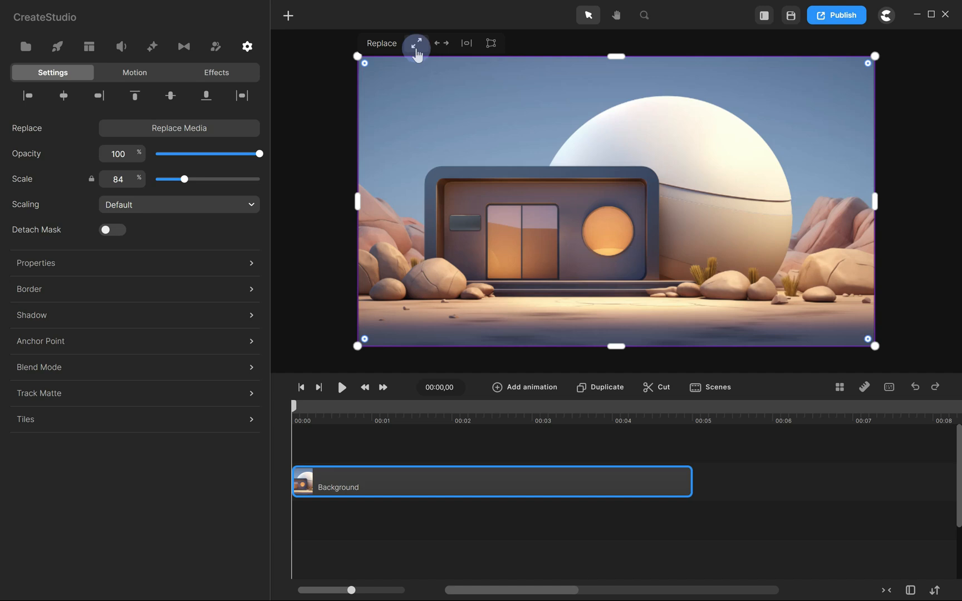
{"action": "mouse_move", "coordinate": [501, 254]}
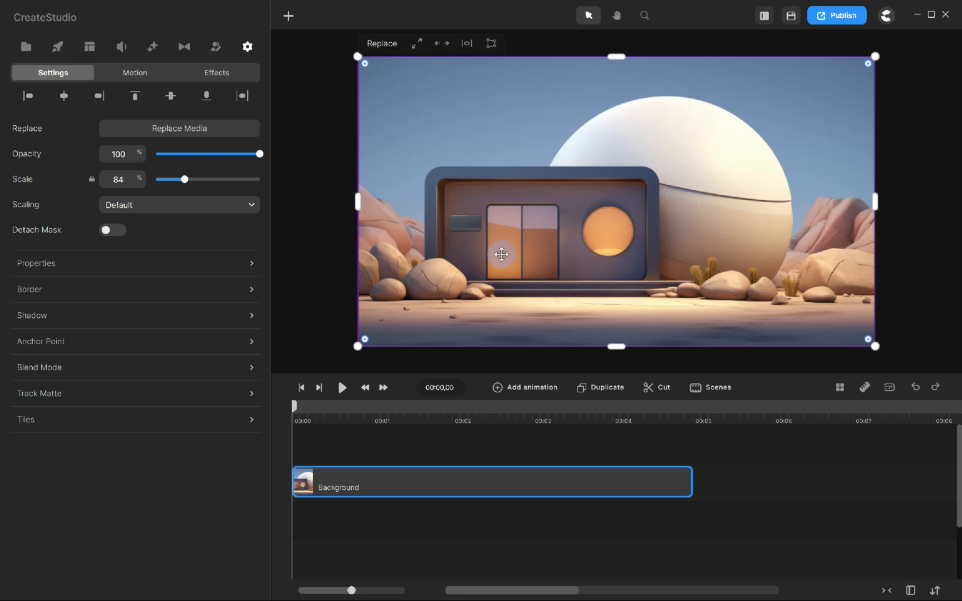
Step: Add the green Zac character in front of the desert house
{"action": "left_click", "coordinate": [216, 47]}
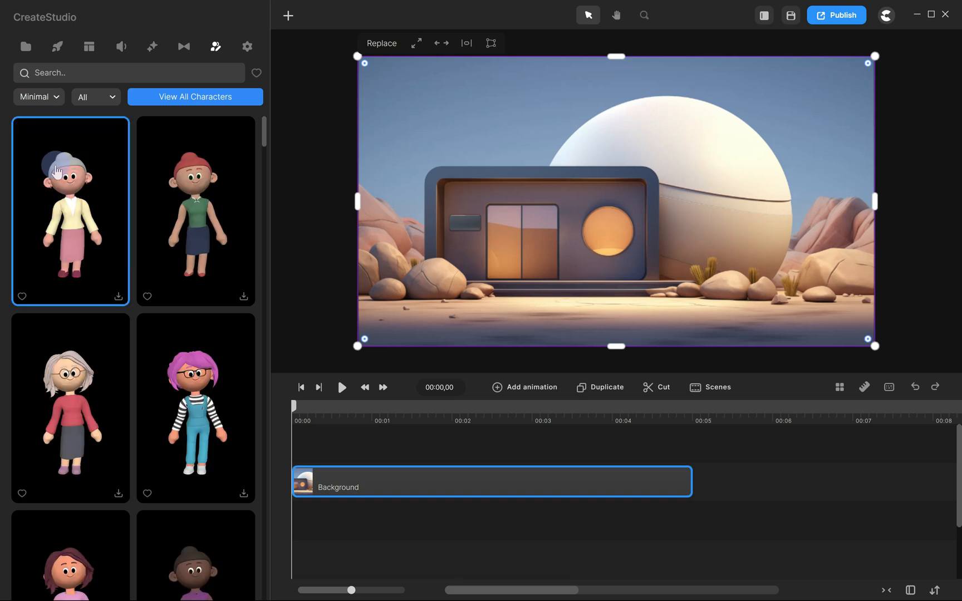
{"action": "left_click", "coordinate": [95, 96]}
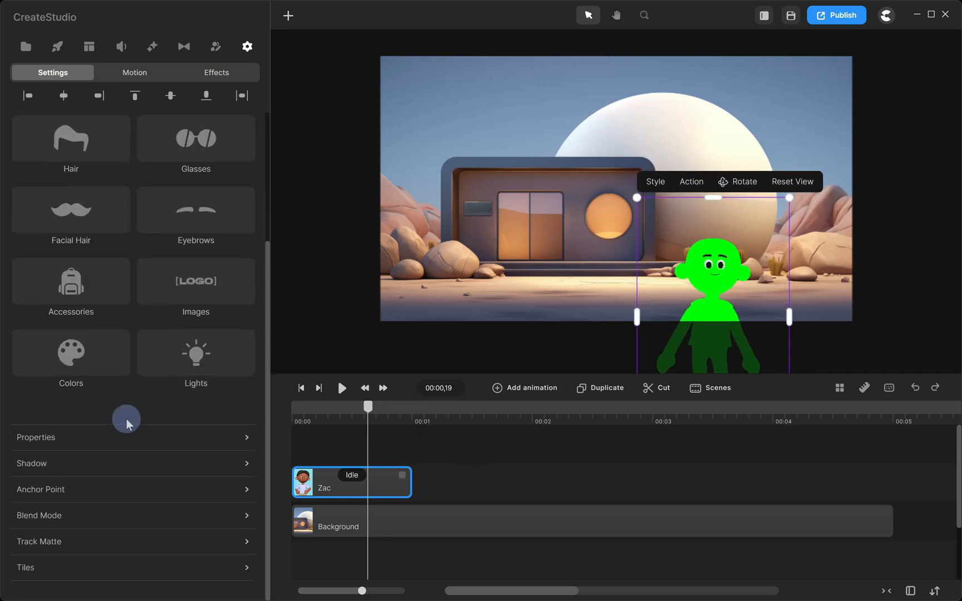
Step: Clear the selection, select Zac, then select the background image
{"action": "left_click", "coordinate": [35, 437]}
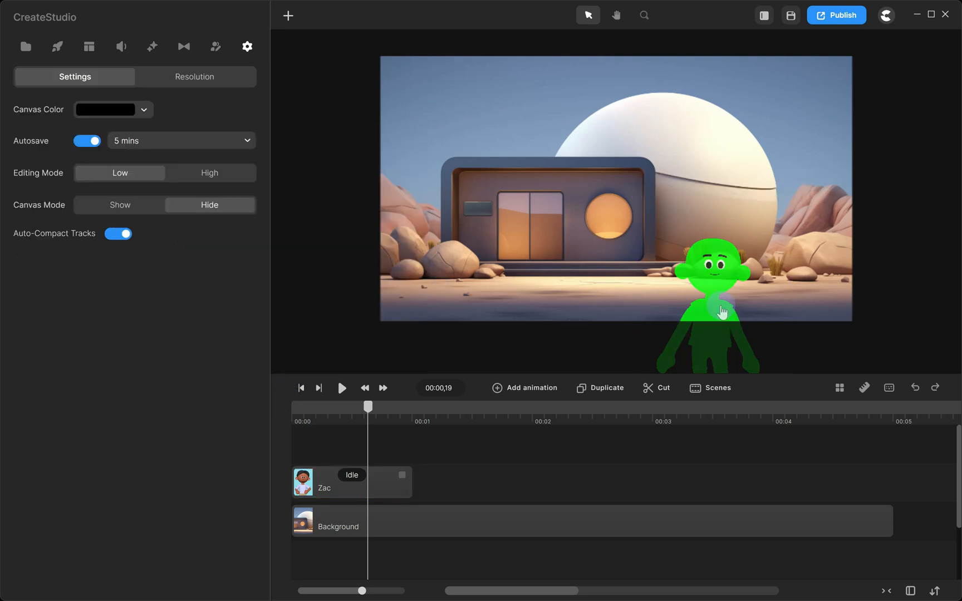
{"action": "left_click", "coordinate": [709, 300]}
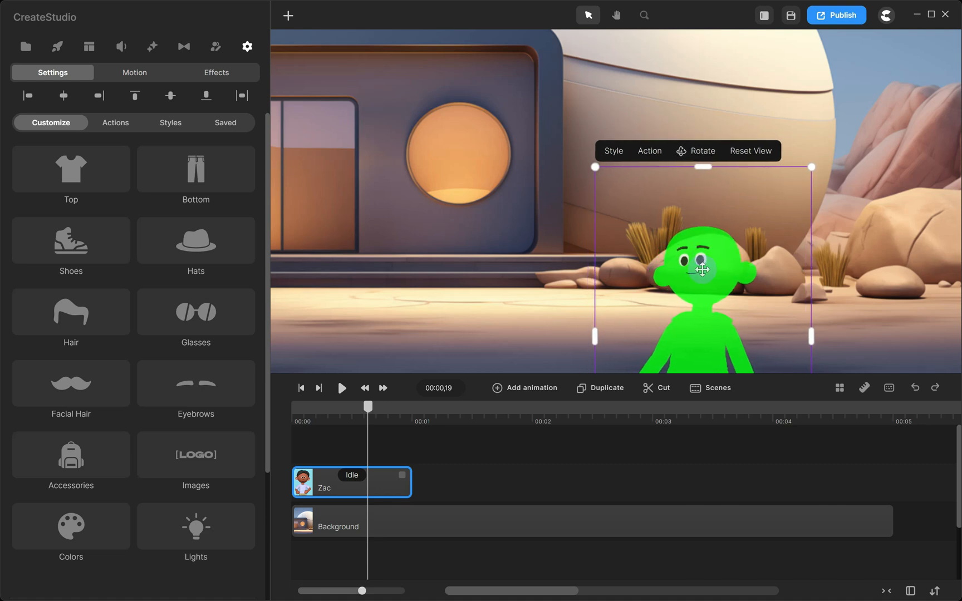
{"action": "left_click", "coordinate": [132, 441]}
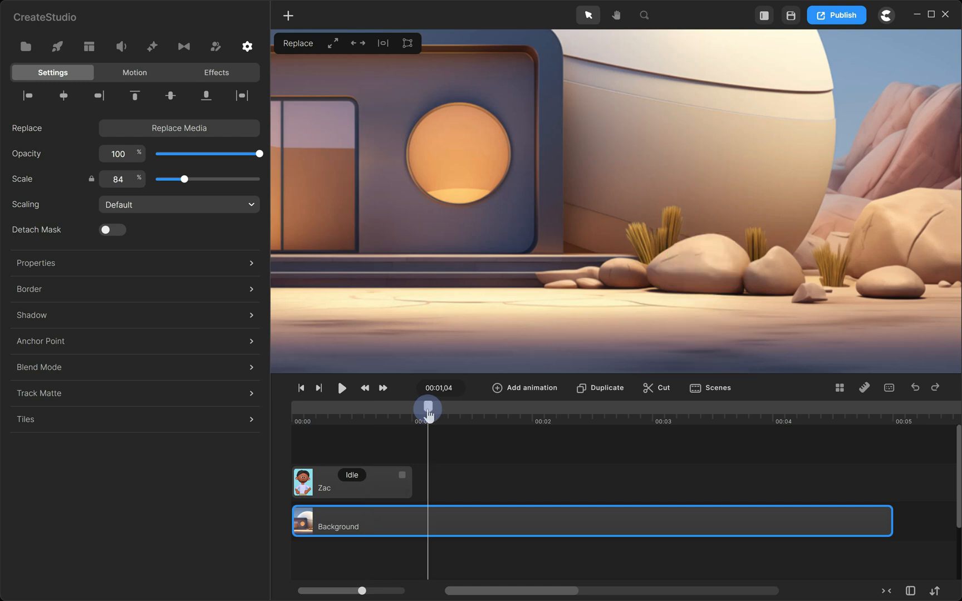
Step: Change Zac's skin, top, bottom and shoes colours to a peach tone
{"action": "left_click", "coordinate": [351, 482]}
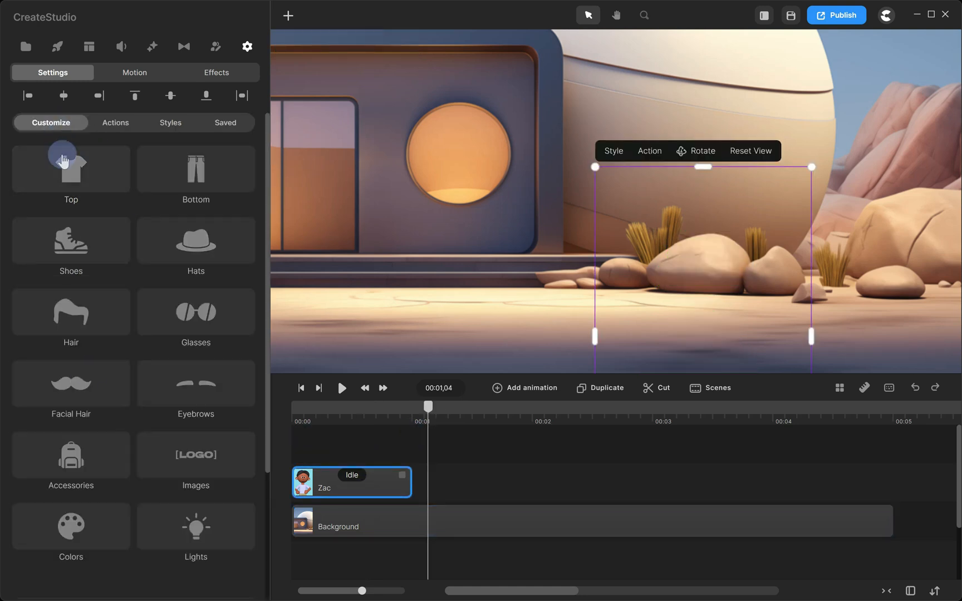
{"action": "left_click", "coordinate": [71, 527]}
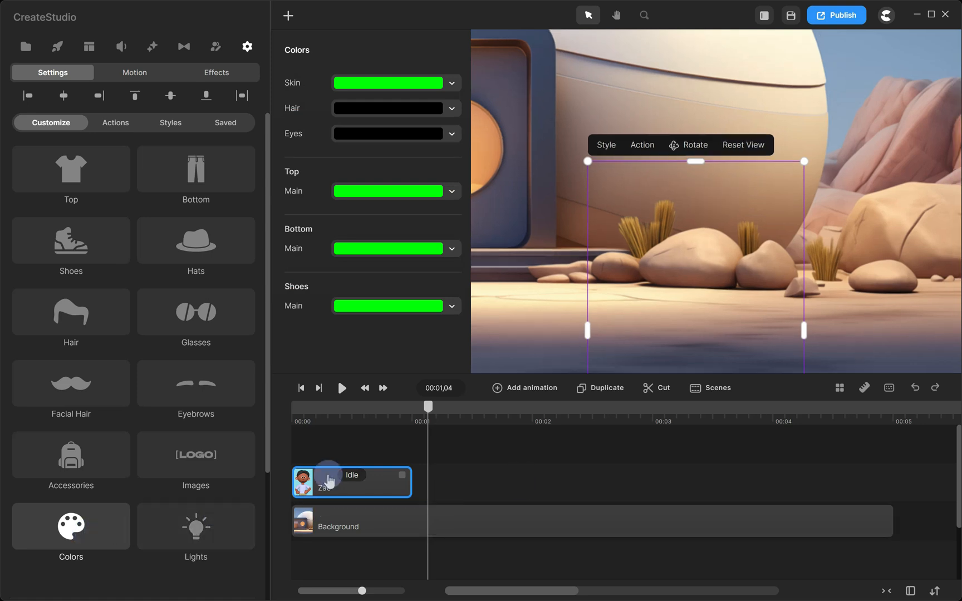
{"action": "left_click", "coordinate": [388, 83]}
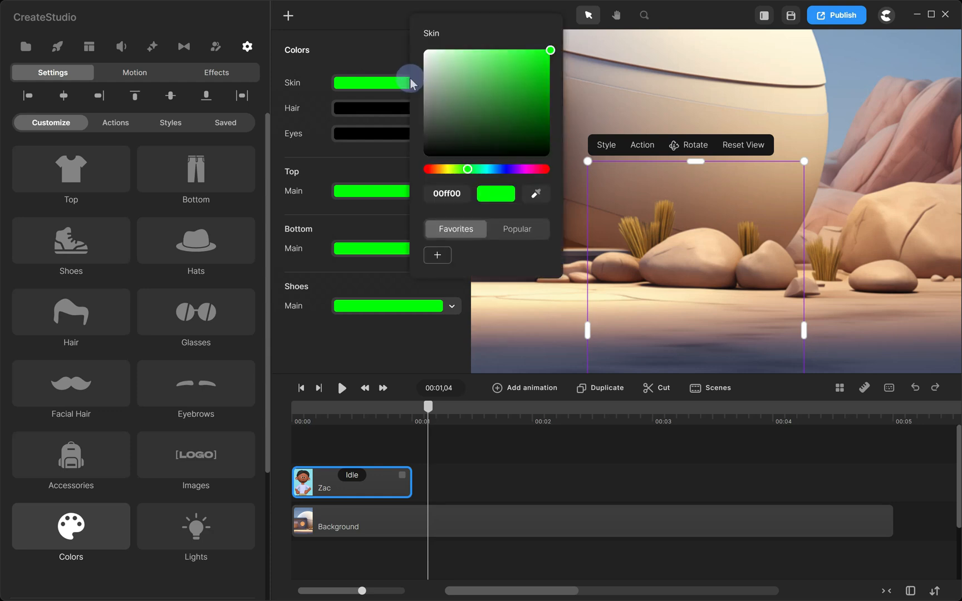
{"action": "left_click", "coordinate": [535, 193]}
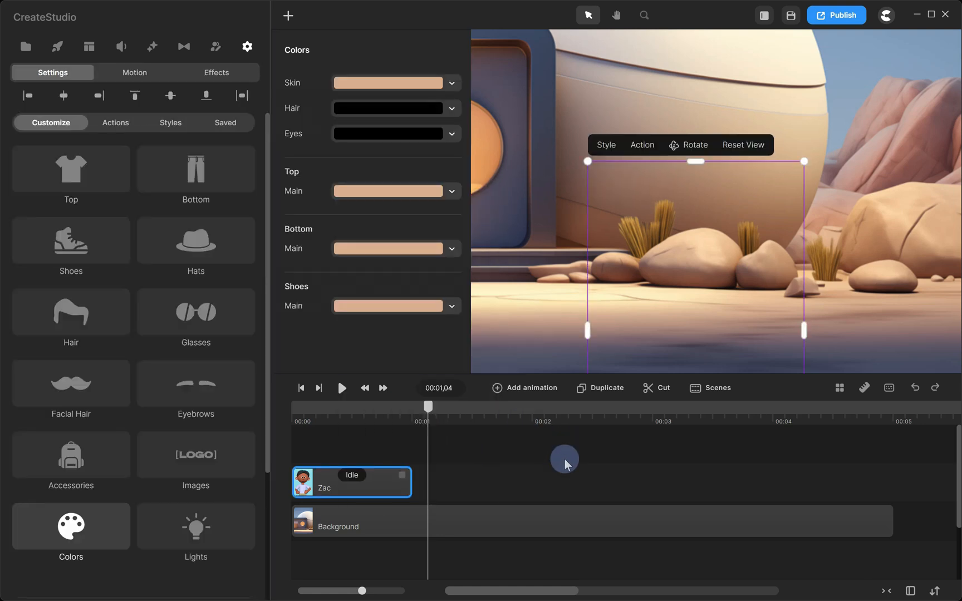
Step: Set Zac's frontal light colour to dbaf8e
{"action": "left_click", "coordinate": [195, 527]}
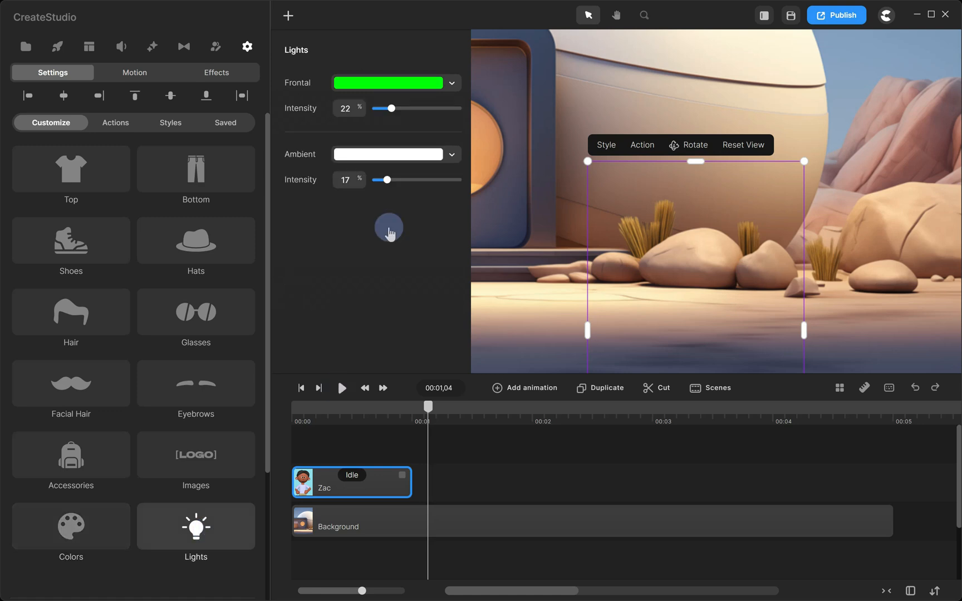
{"action": "left_click", "coordinate": [387, 83]}
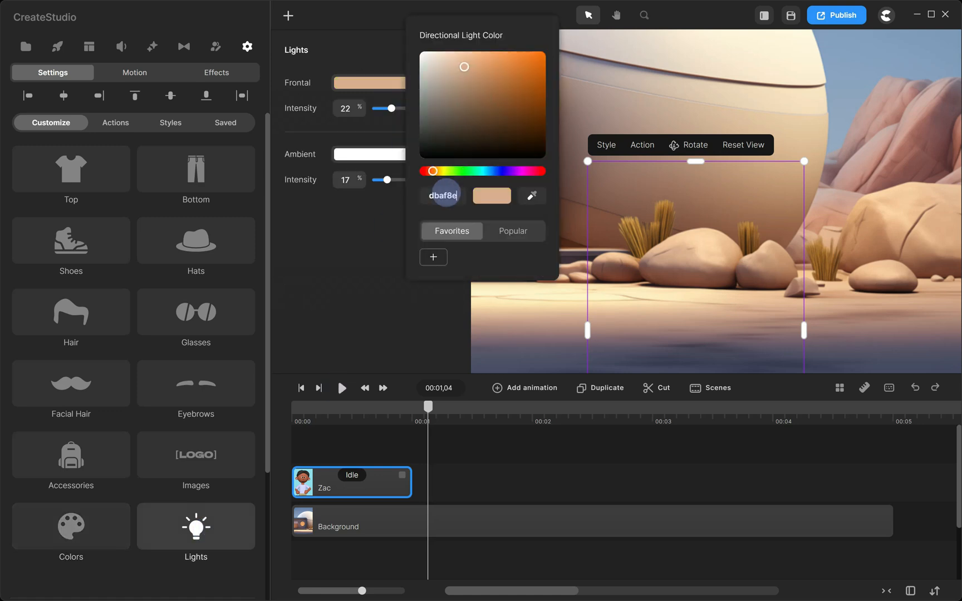
{"action": "left_click", "coordinate": [488, 455]}
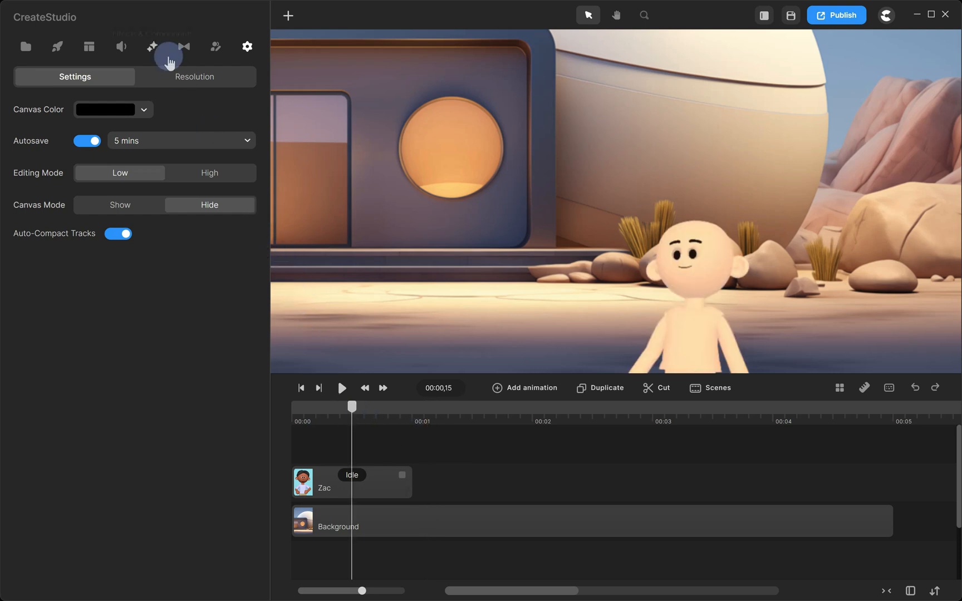
Step: Apply a Color Removal effect to Zac that removes the peach skin colour
{"action": "left_click", "coordinate": [152, 46]}
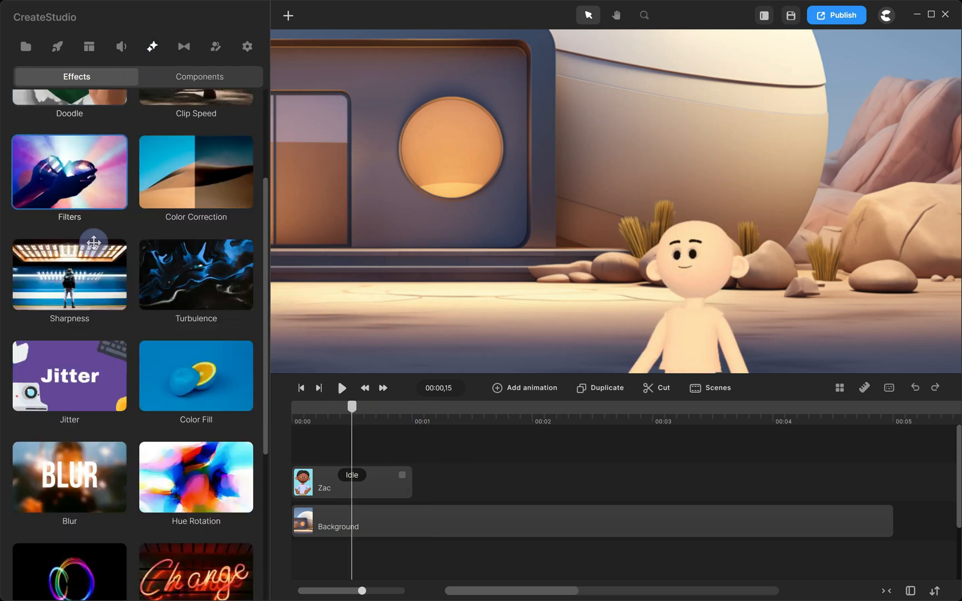
{"action": "left_click", "coordinate": [331, 482]}
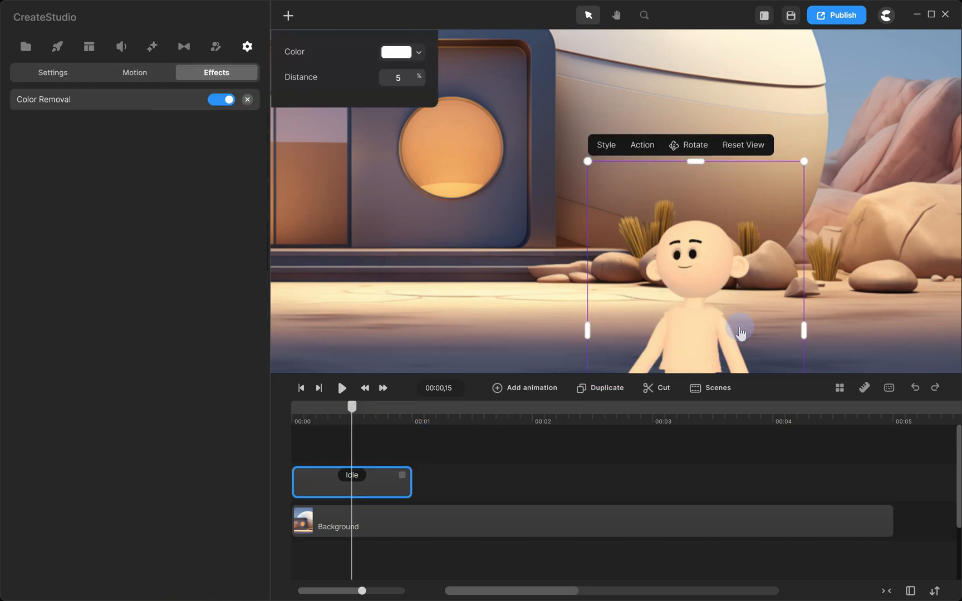
{"action": "left_click", "coordinate": [401, 52]}
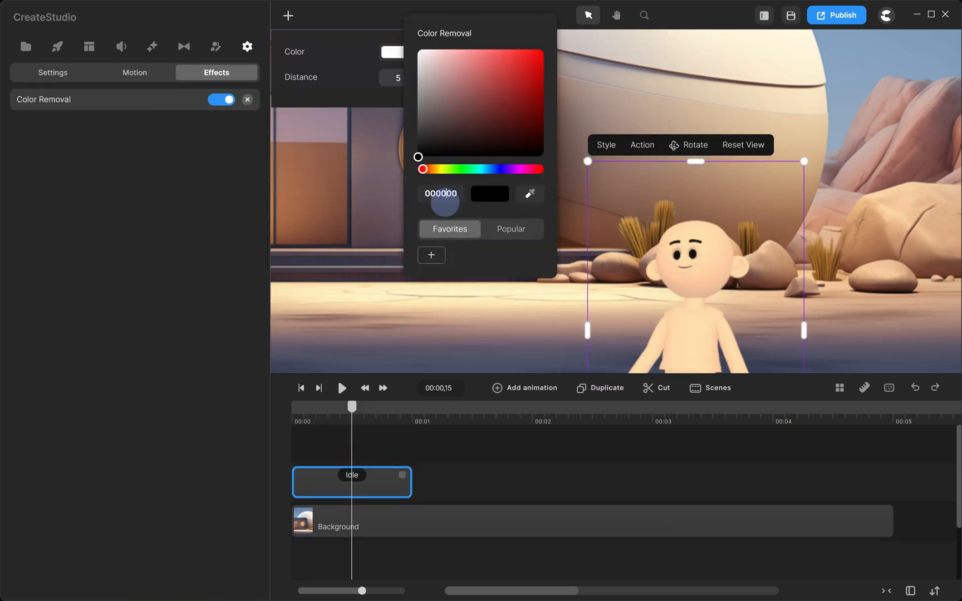
{"action": "left_click", "coordinate": [462, 64]}
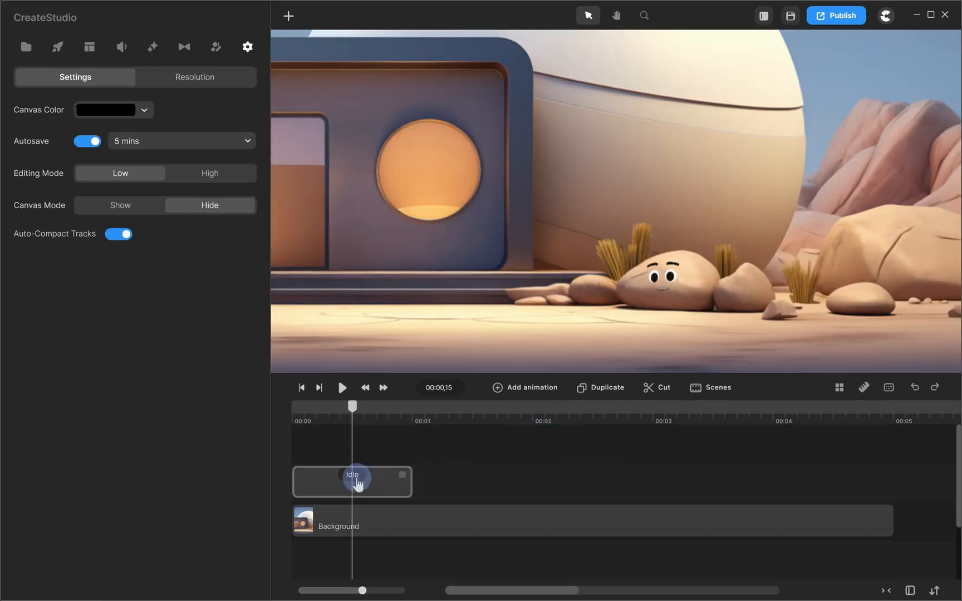
Step: Set Zac's Idle action facial expression to Happy
{"action": "left_click", "coordinate": [353, 482]}
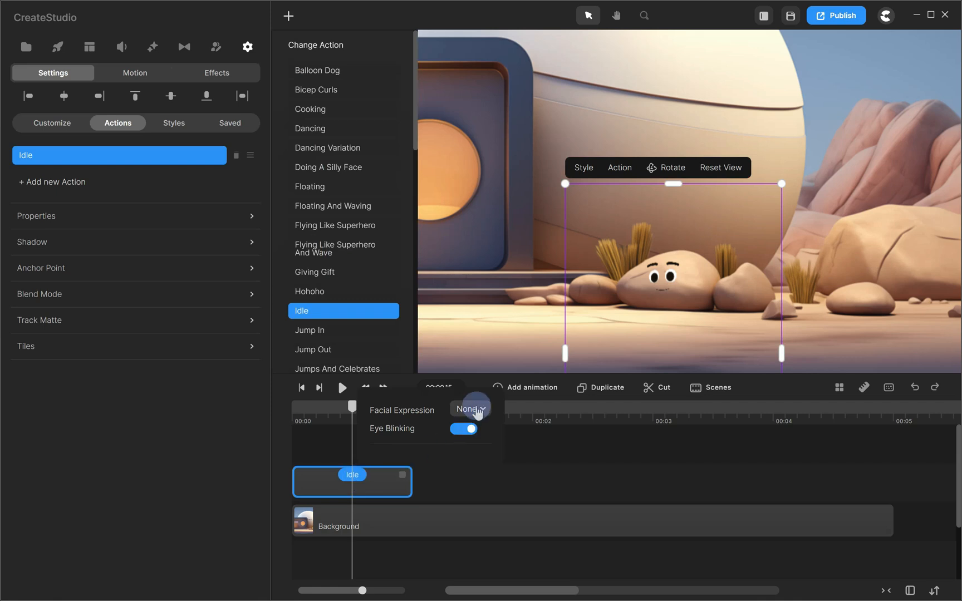
{"action": "left_click", "coordinate": [470, 409]}
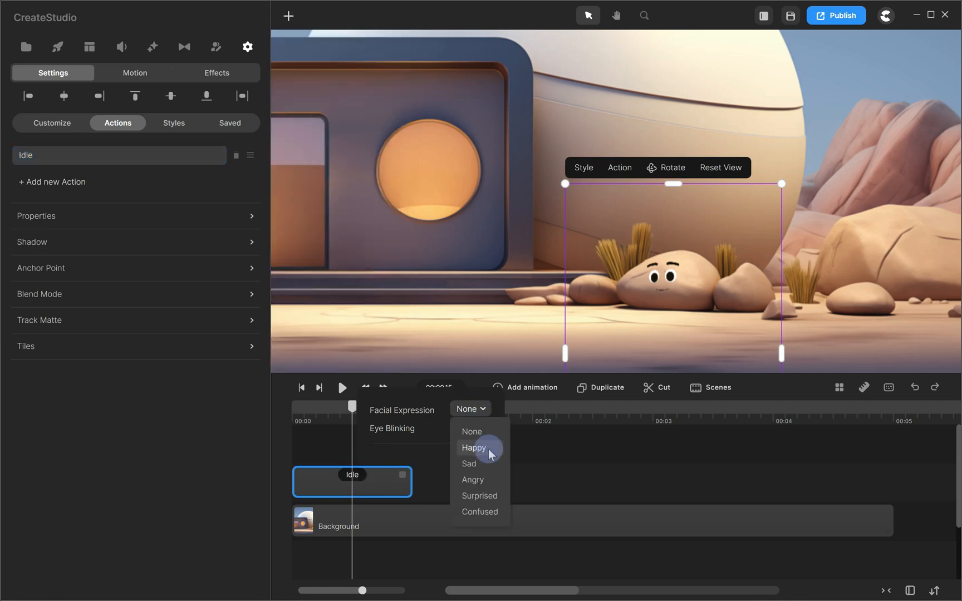
{"action": "left_click", "coordinate": [473, 447]}
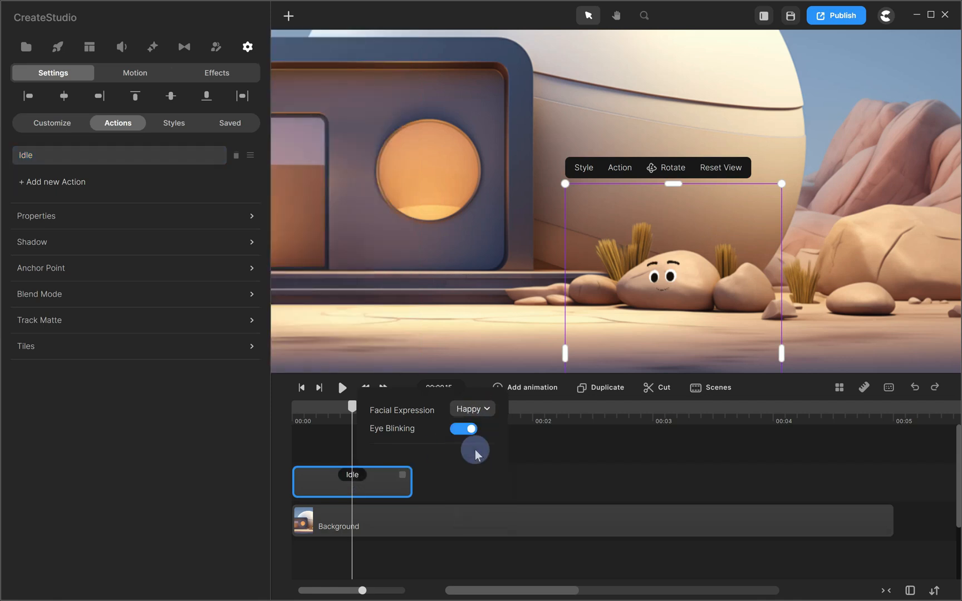
{"action": "left_click", "coordinate": [248, 47]}
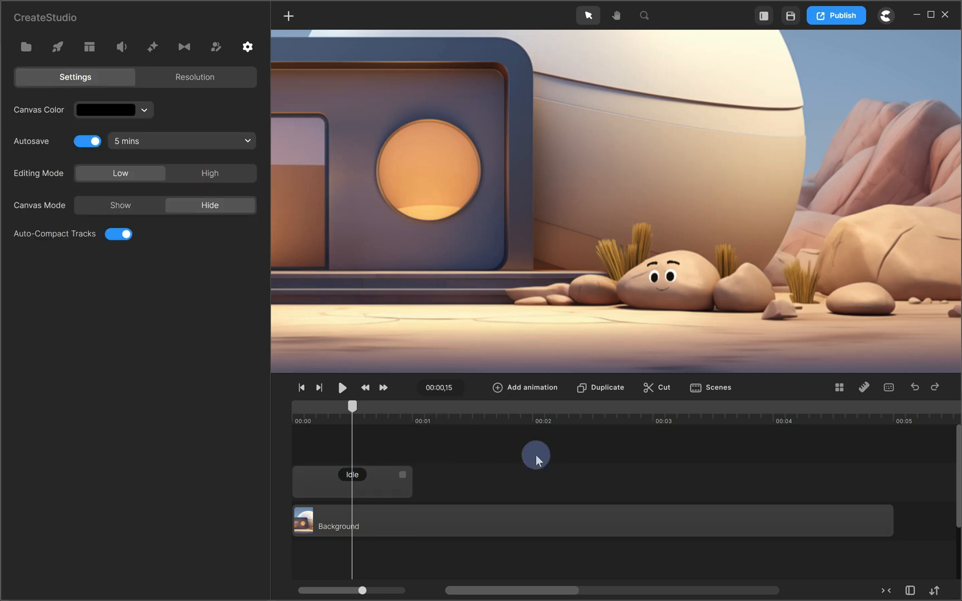
{"action": "left_click", "coordinate": [25, 47]}
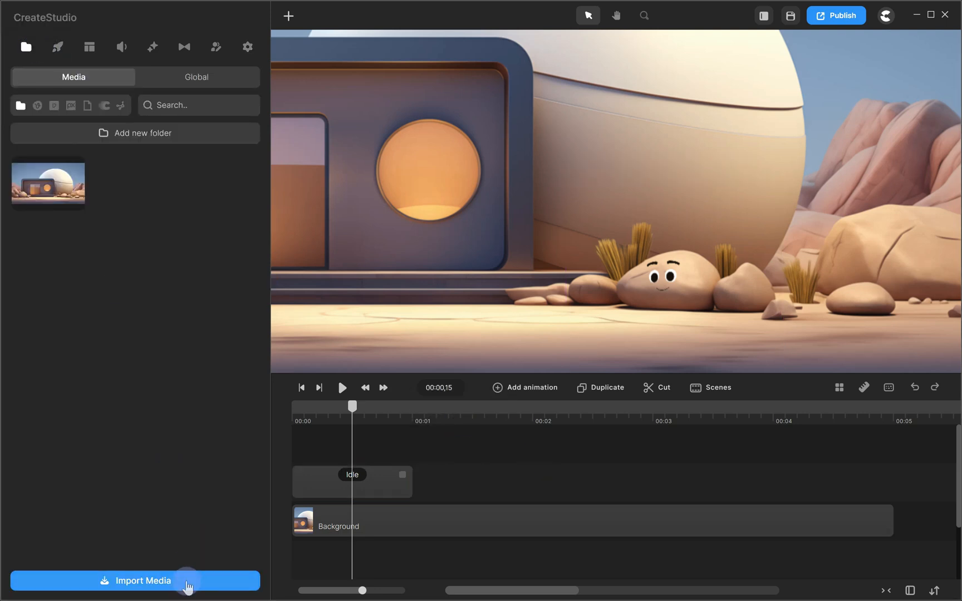
Step: Import the 'rock' voice audio, lip-sync it with Zac, and view Zac's actions
{"action": "left_click", "coordinate": [135, 580]}
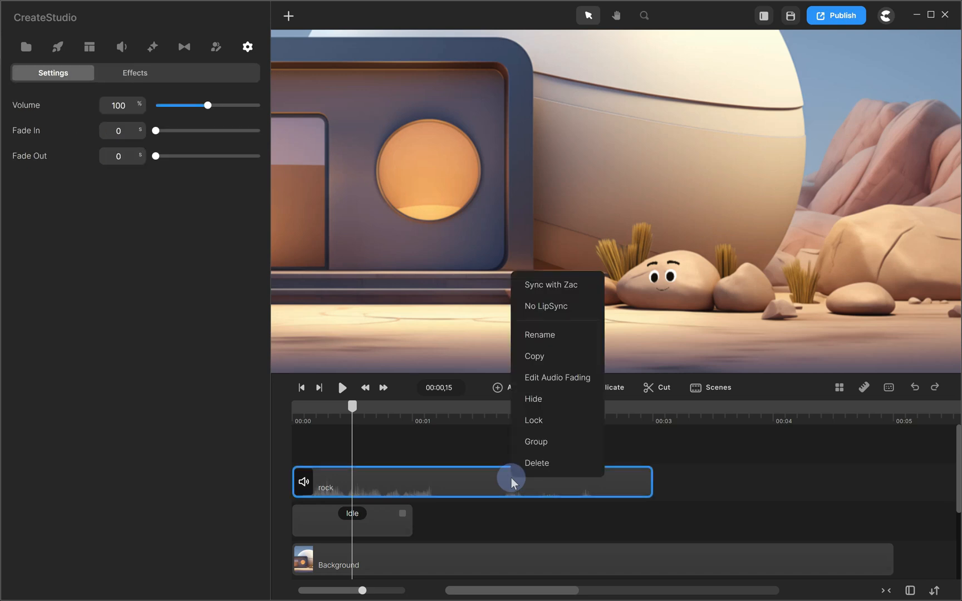
{"action": "left_click", "coordinate": [565, 289]}
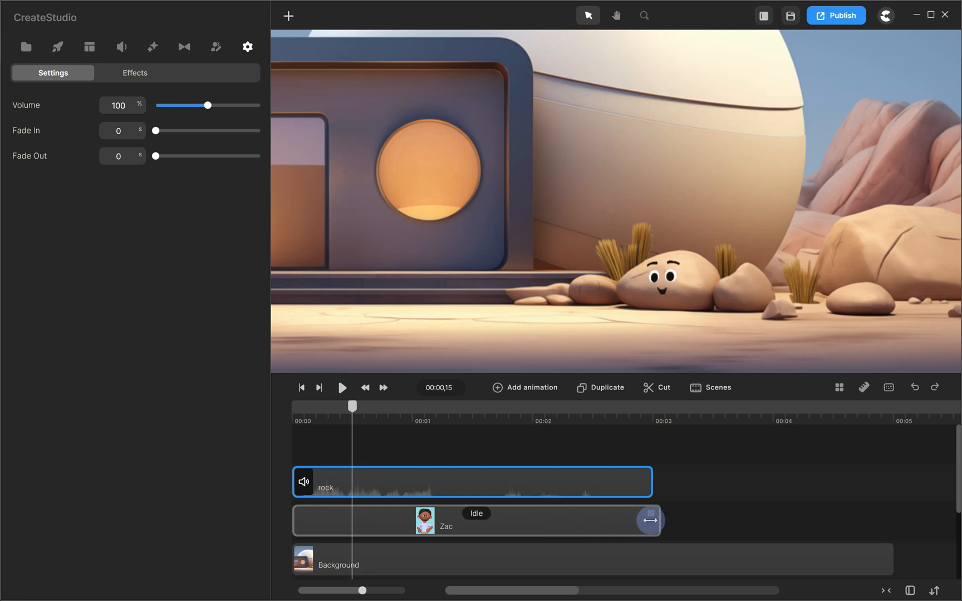
{"action": "left_click", "coordinate": [476, 521]}
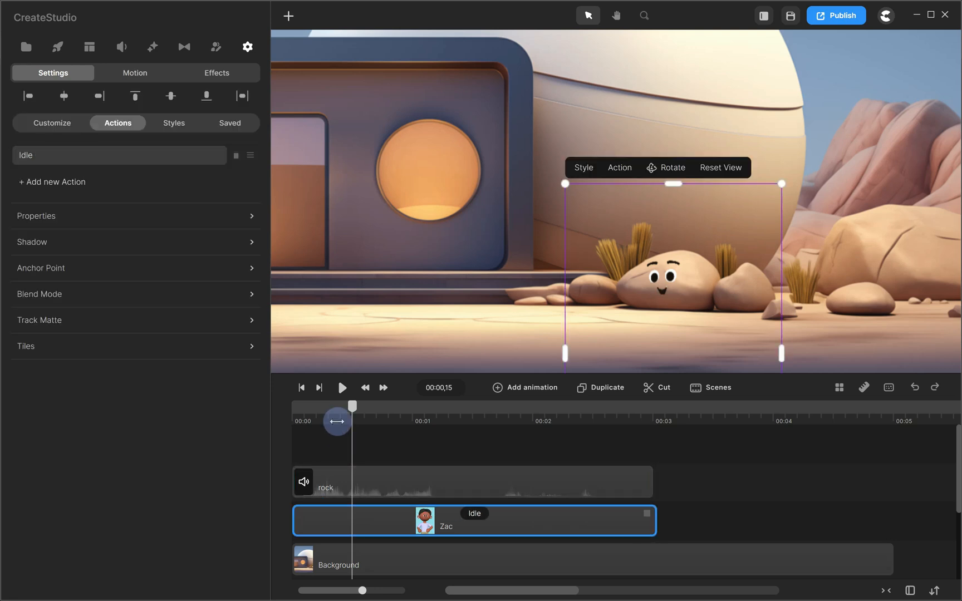
{"action": "left_click", "coordinate": [342, 387]}
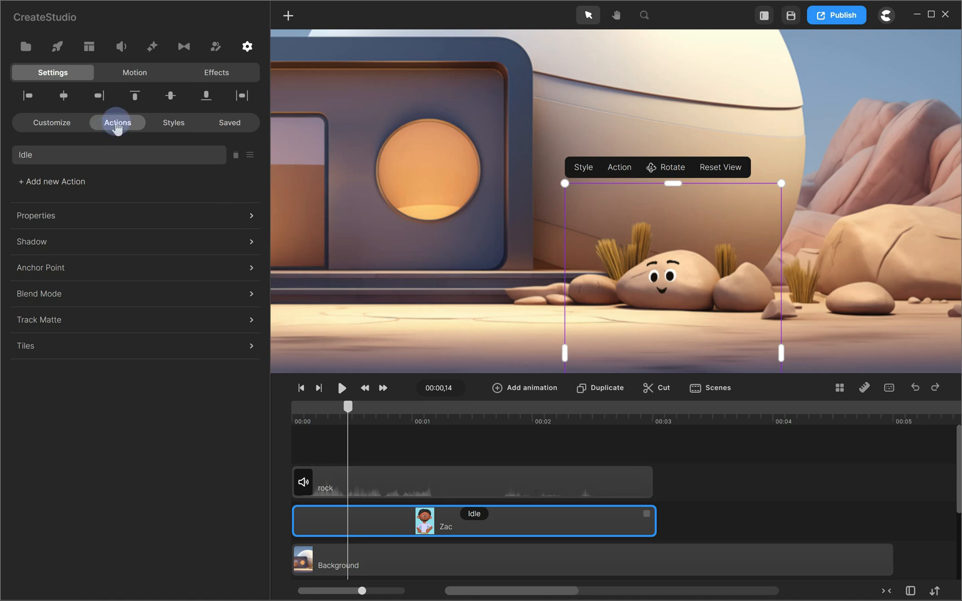
Step: Add a second Idle action to Zac with an Angry facial expression
{"action": "left_click", "coordinate": [52, 182]}
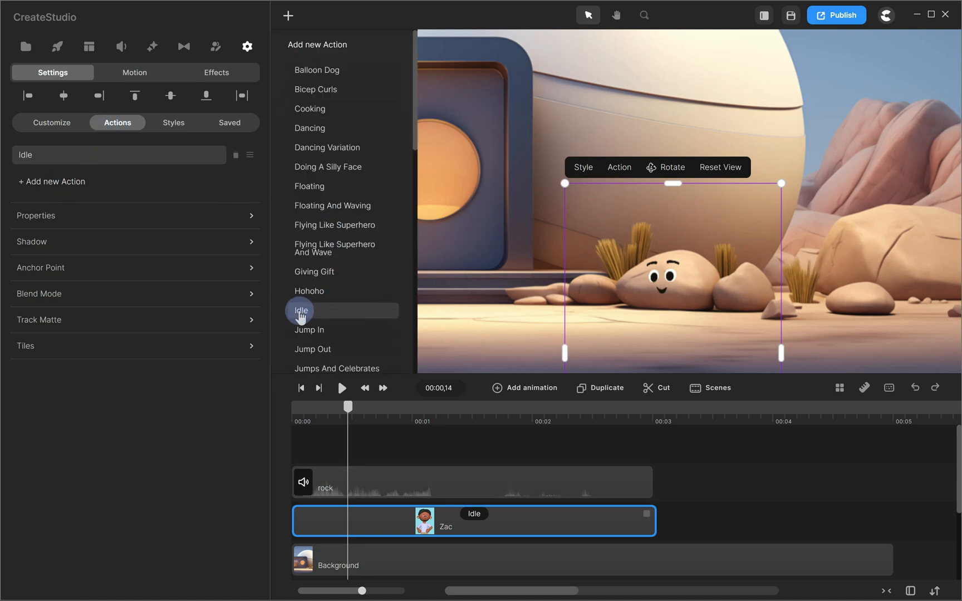
{"action": "left_click", "coordinate": [301, 310]}
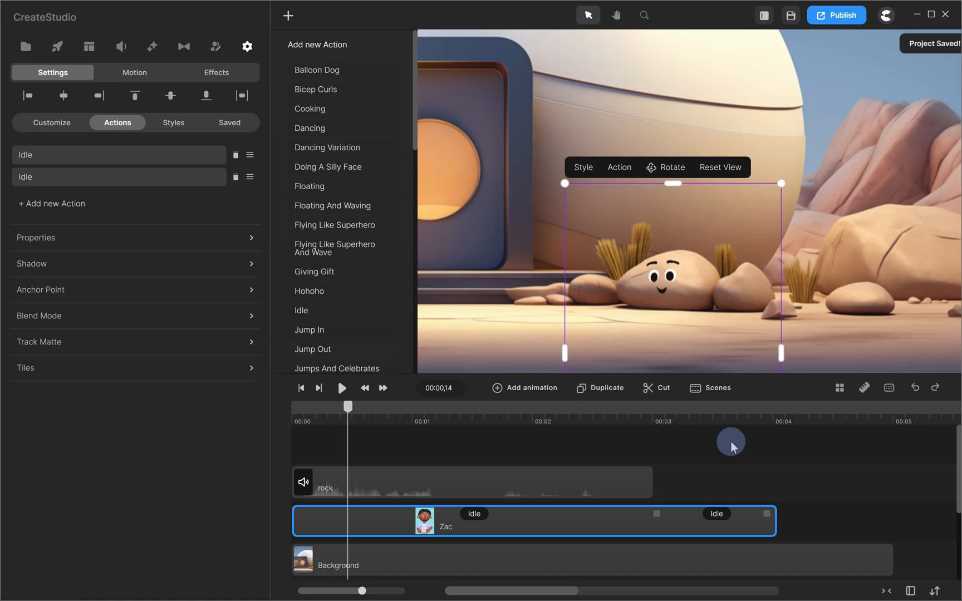
{"action": "mouse_move", "coordinate": [771, 452]}
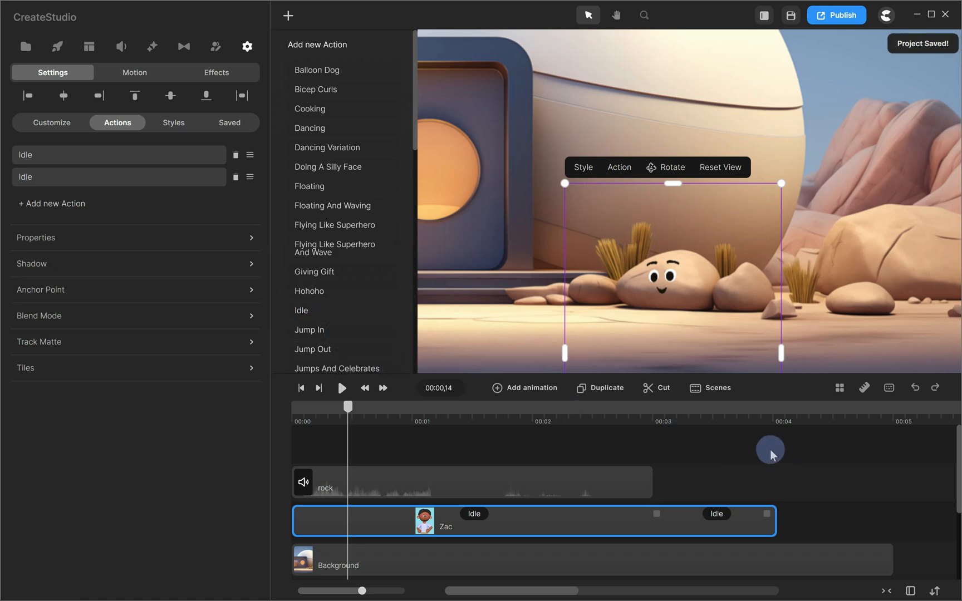
{"action": "left_click", "coordinate": [247, 46]}
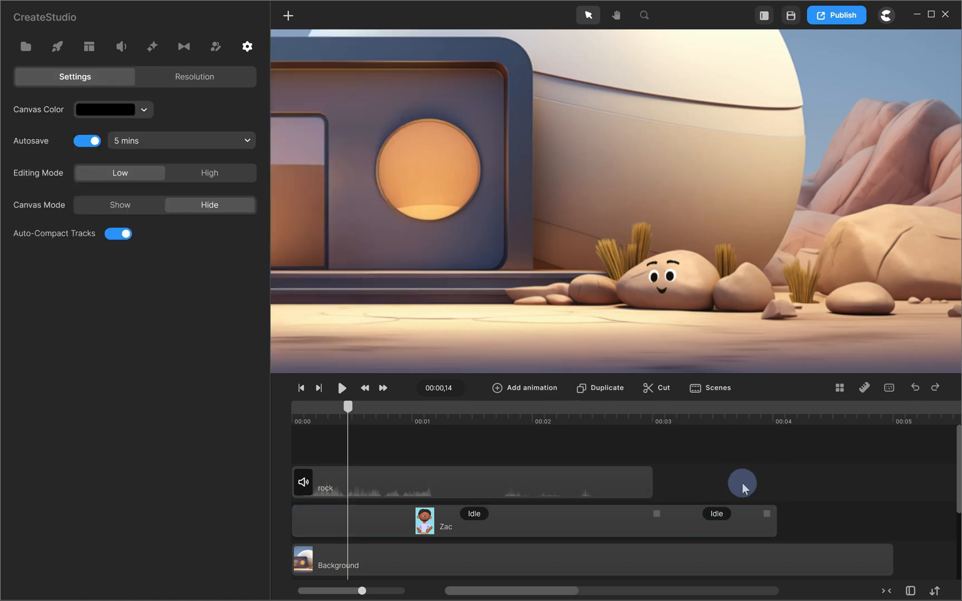
{"action": "mouse_move", "coordinate": [745, 444]}
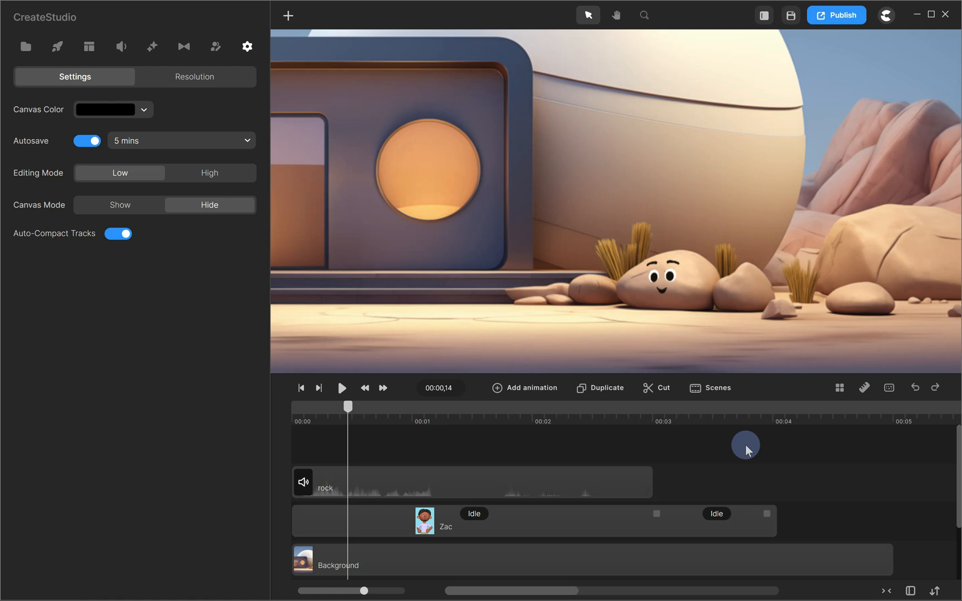
{"action": "mouse_move", "coordinate": [739, 467]}
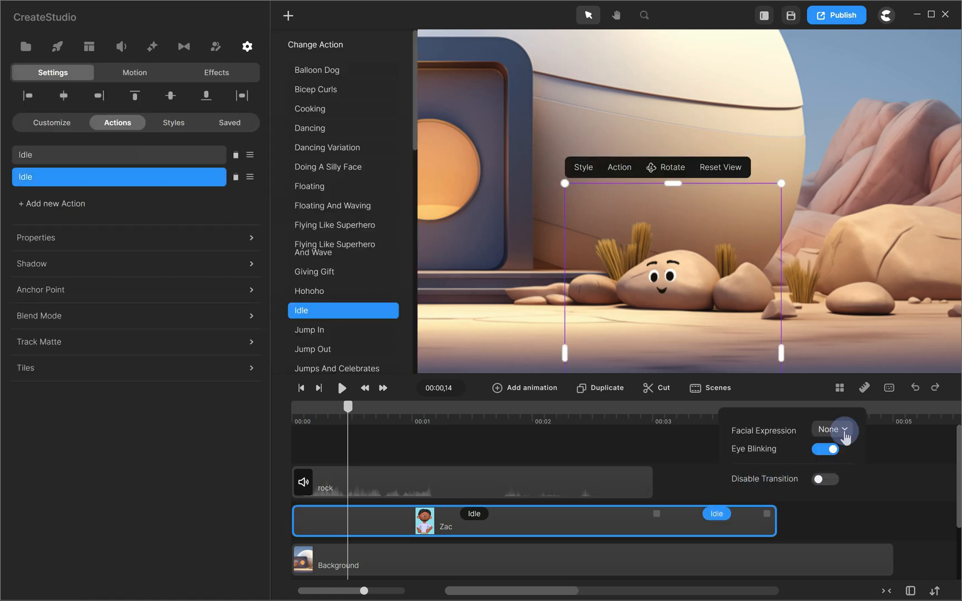
{"action": "left_click", "coordinate": [829, 429]}
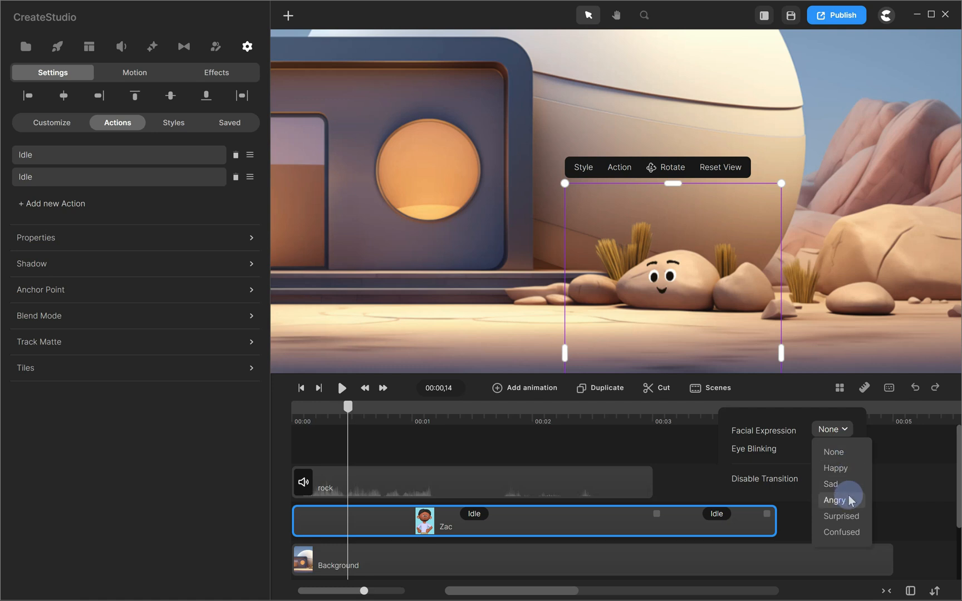
{"action": "left_click", "coordinate": [247, 46]}
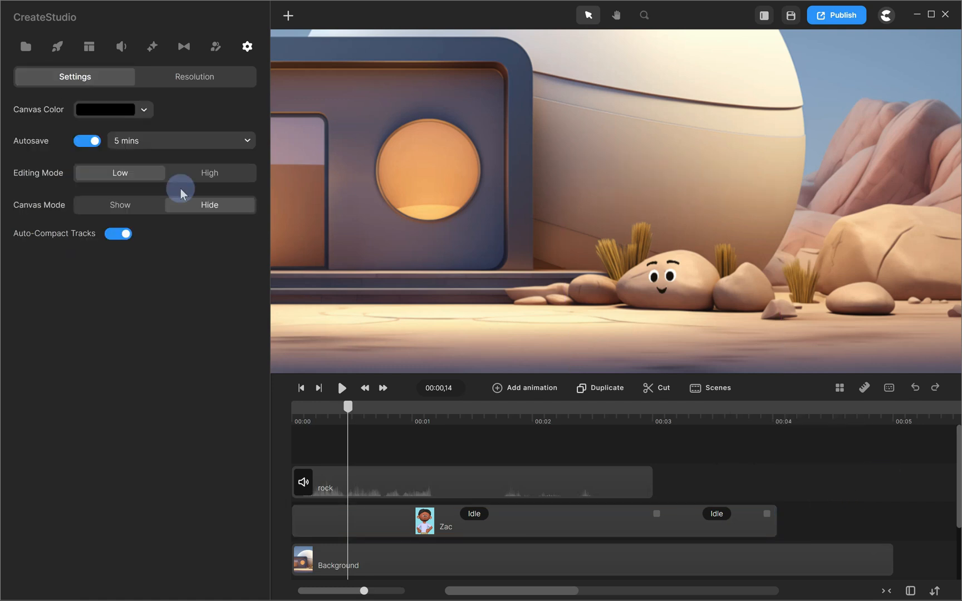
{"action": "left_click", "coordinate": [25, 46]}
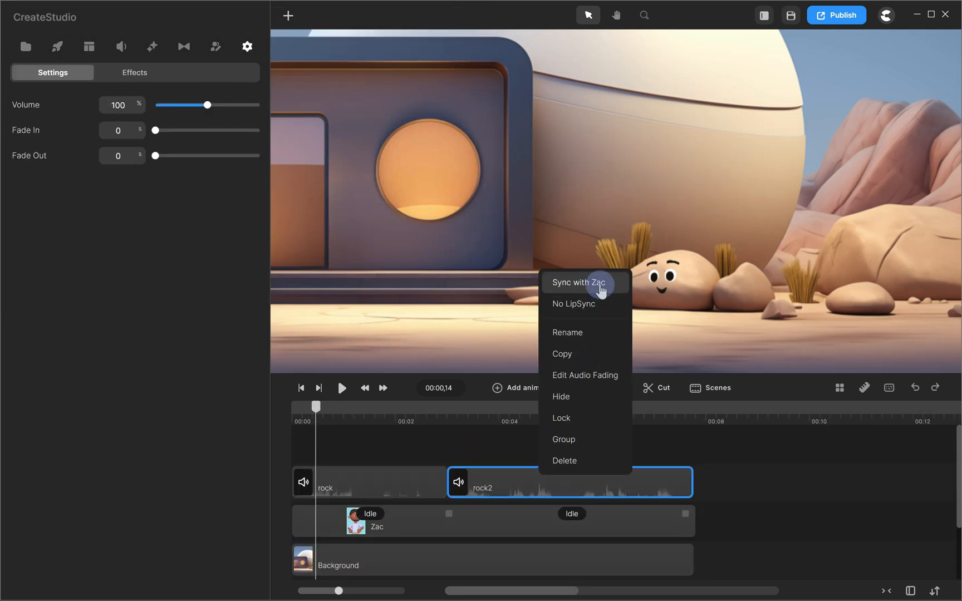
Step: Sync the rock2 audio with Zac and preview the scene to about seven seconds
{"action": "left_click", "coordinate": [341, 388]}
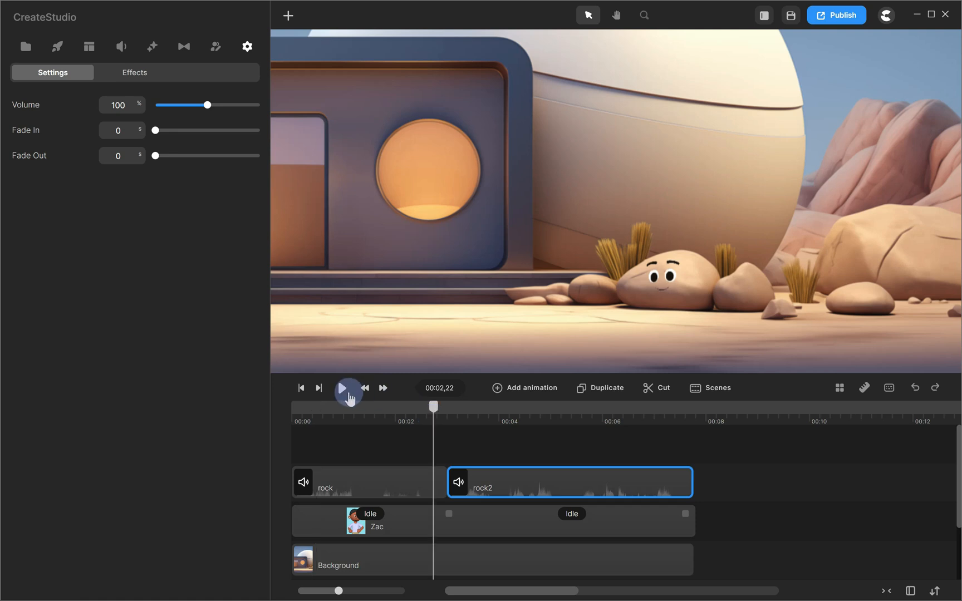
{"action": "left_click", "coordinate": [348, 387]}
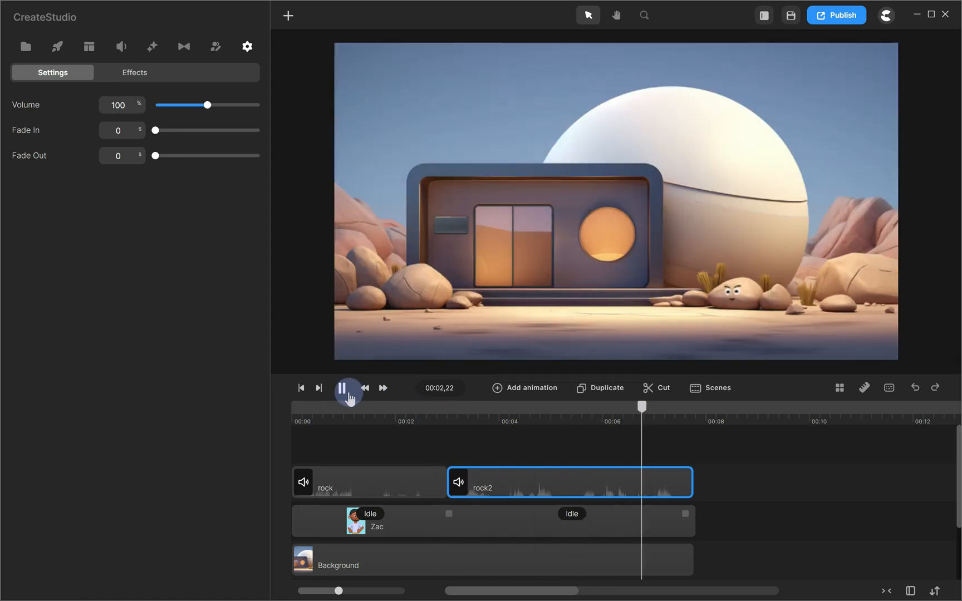
{"action": "left_click", "coordinate": [341, 388]}
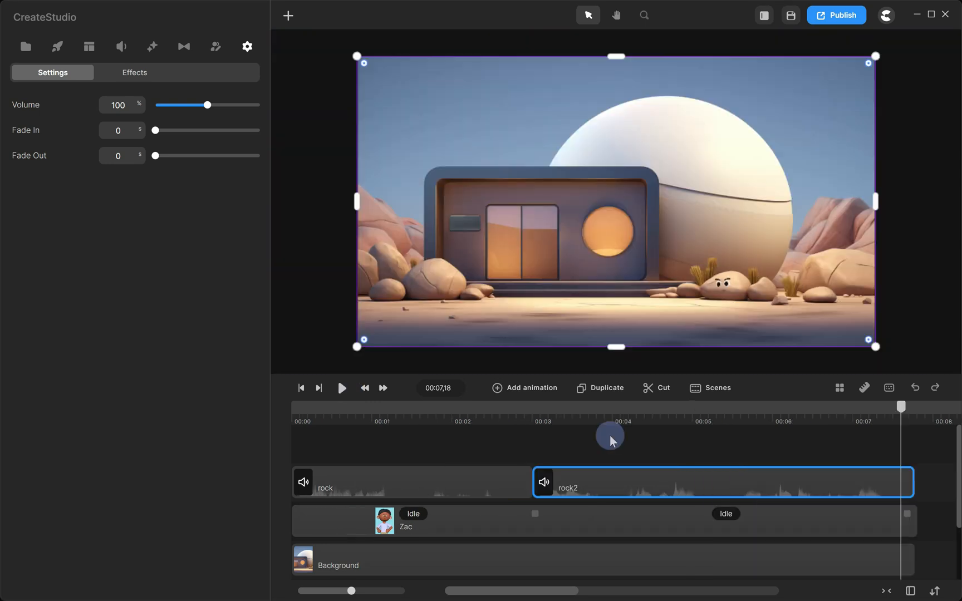
{"action": "mouse_move", "coordinate": [296, 146]}
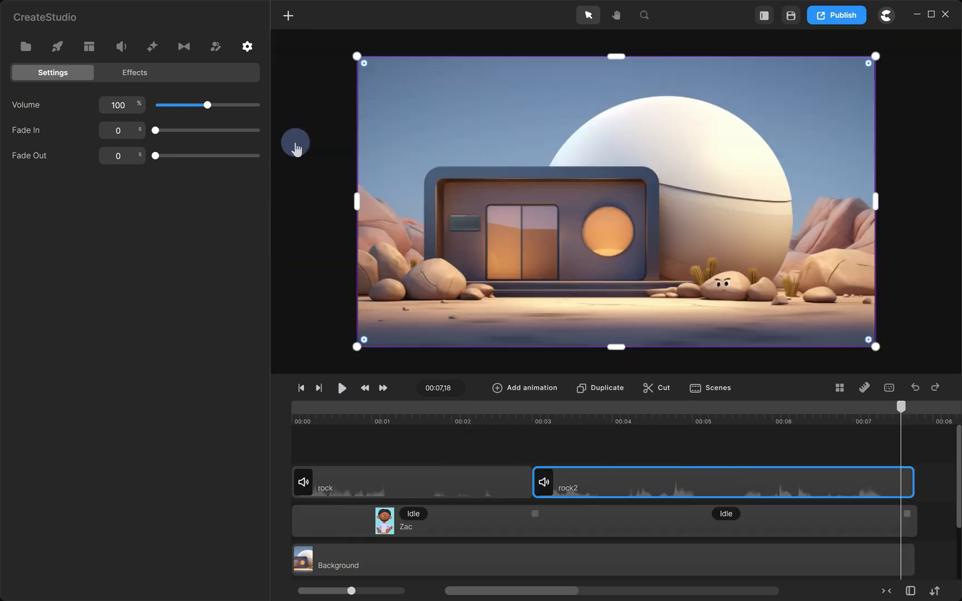
Step: Add the green-hat male Animoji character in front of the house
{"action": "left_click", "coordinate": [215, 47]}
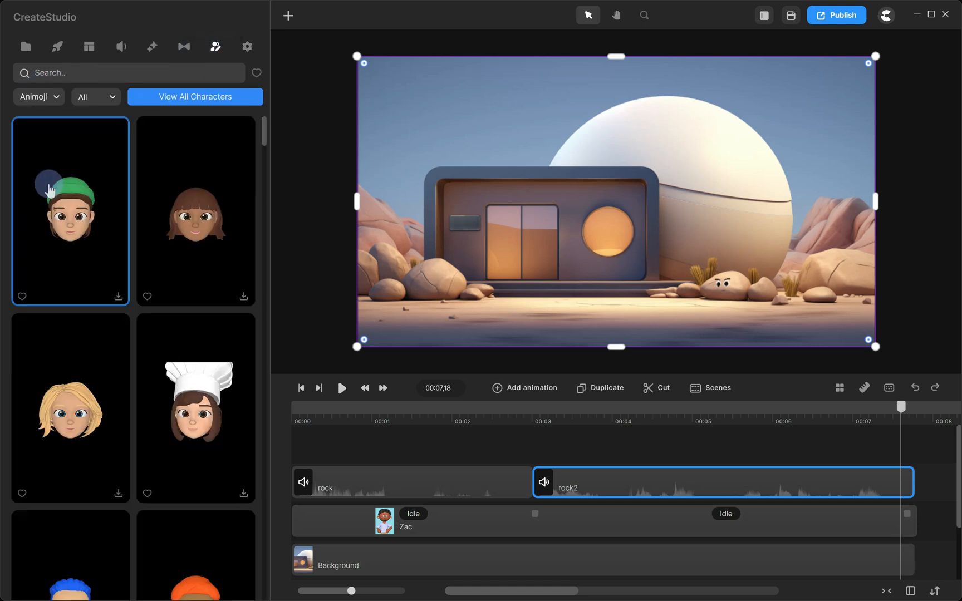
{"action": "left_click", "coordinate": [118, 296]}
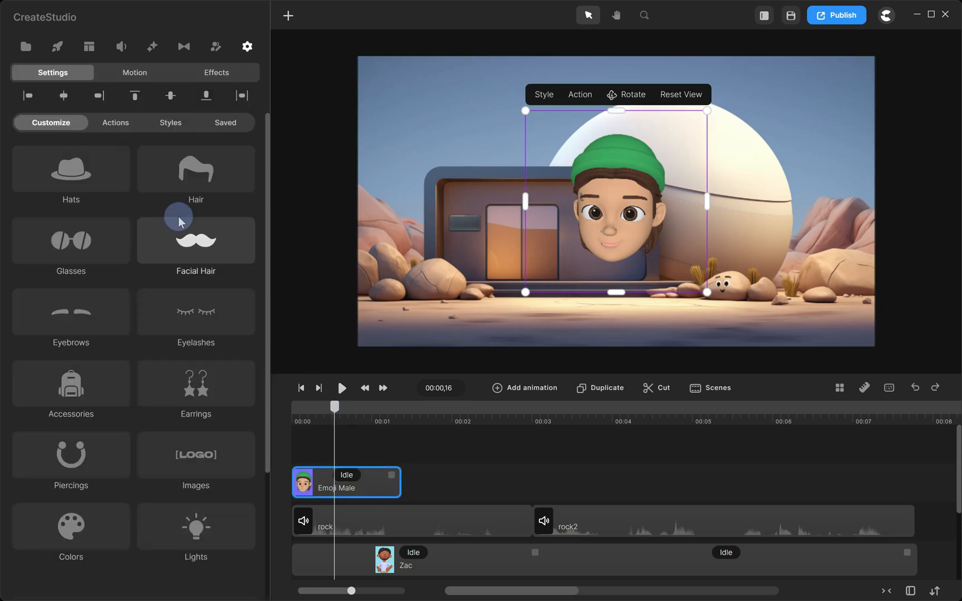
Step: Set the emoji's hat and hair to None, browse piercings, then shrink and reposition it
{"action": "left_click", "coordinate": [71, 169]}
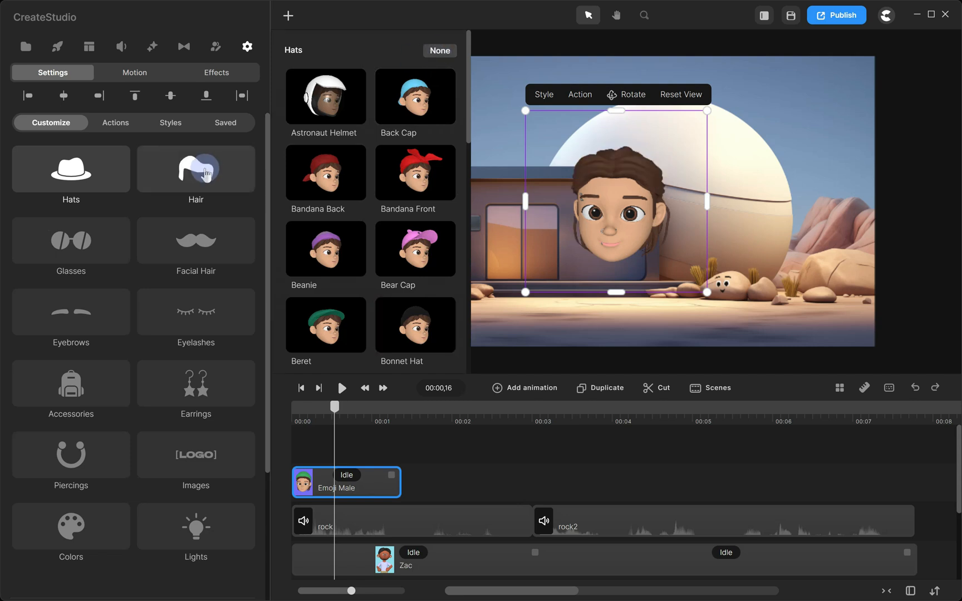
{"action": "left_click", "coordinate": [415, 312]}
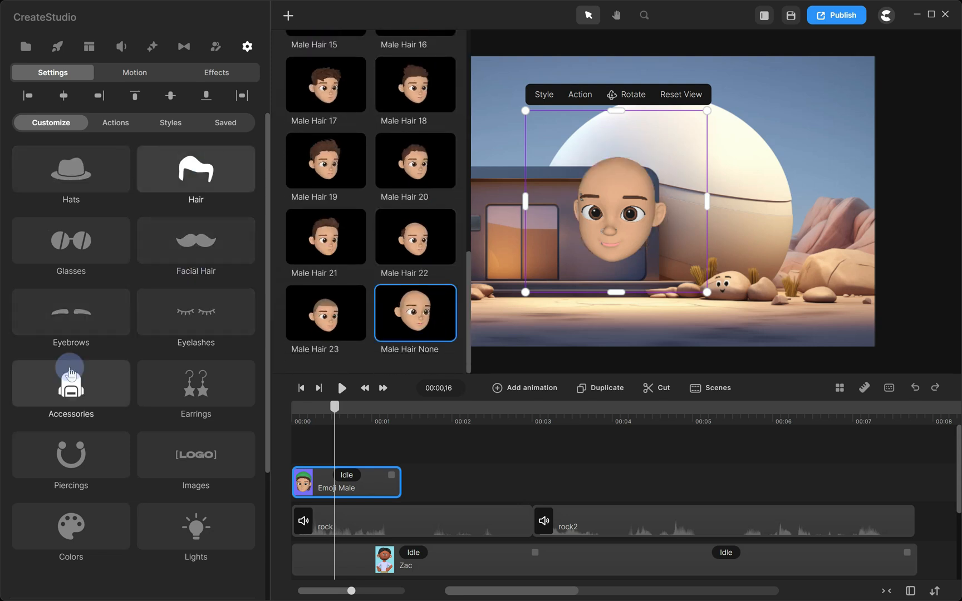
{"action": "left_click", "coordinate": [71, 456]}
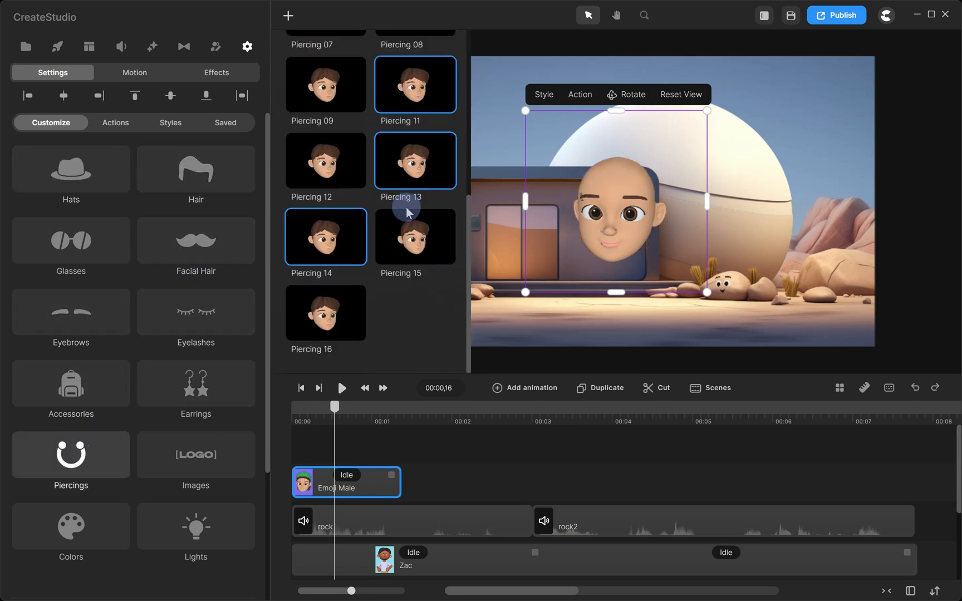
{"action": "scroll", "scroll_direction": "up", "scroll_amount": 3}
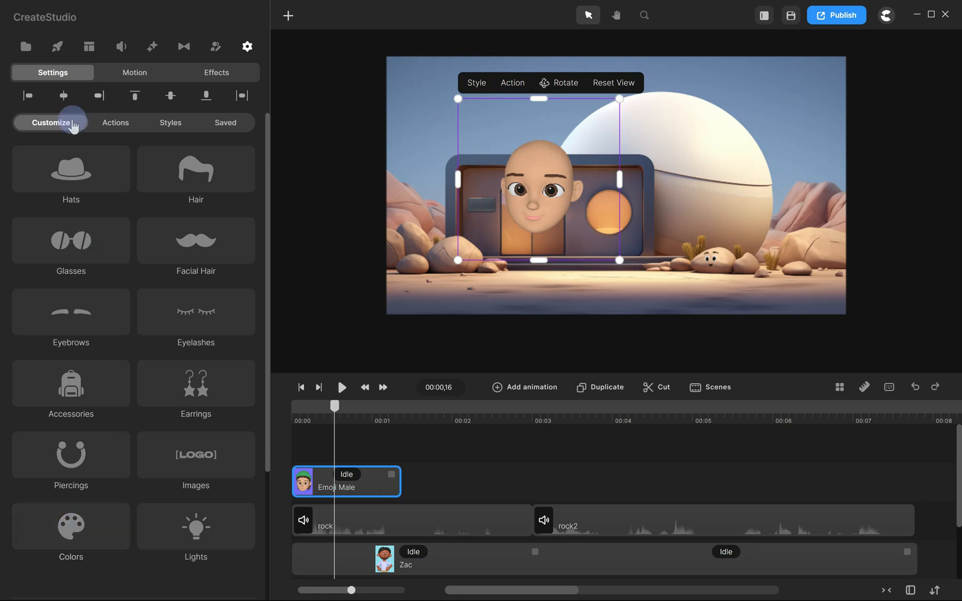
Step: Change the emoji's skin colour to orange and view its Lights settings
{"action": "left_click", "coordinate": [71, 526]}
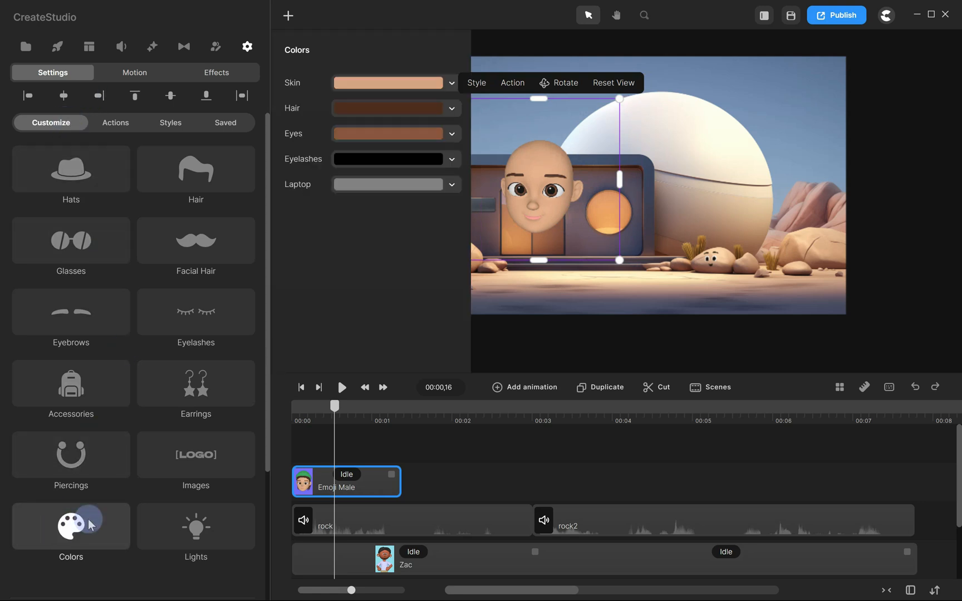
{"action": "left_click", "coordinate": [389, 83]}
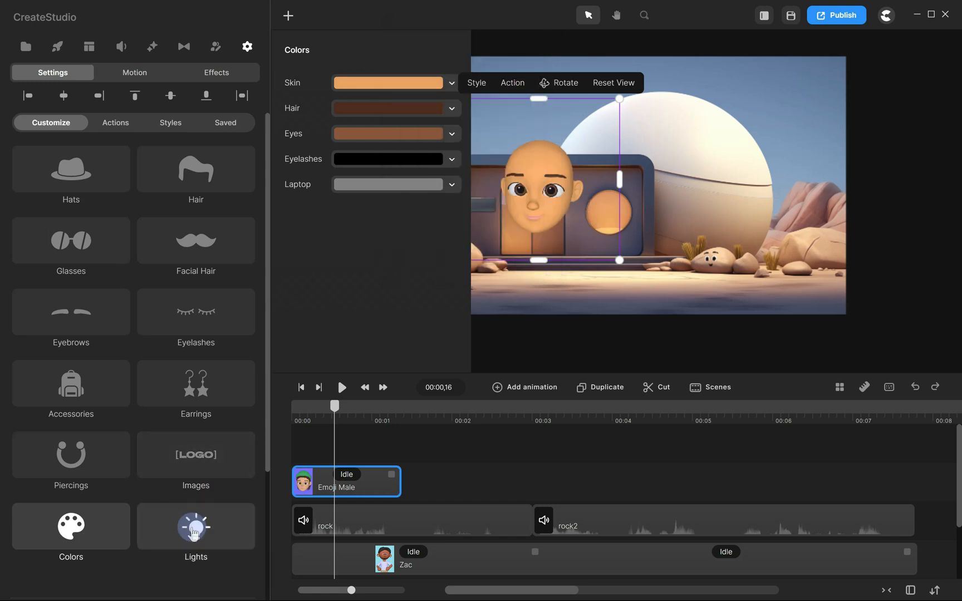
{"action": "left_click", "coordinate": [195, 526]}
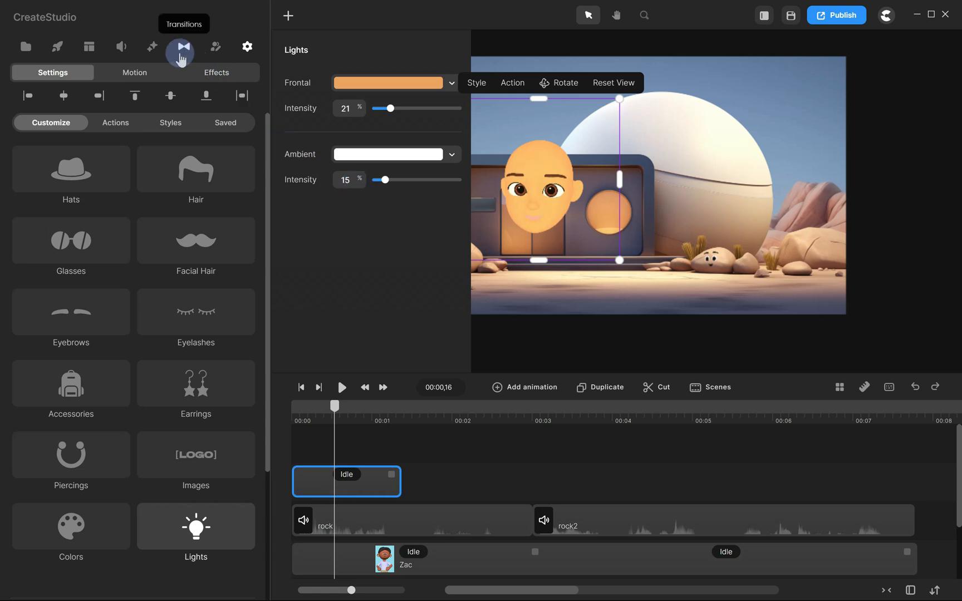
Step: Add a Color Removal effect that keys out the emoji's orange head colour
{"action": "left_click", "coordinate": [152, 47]}
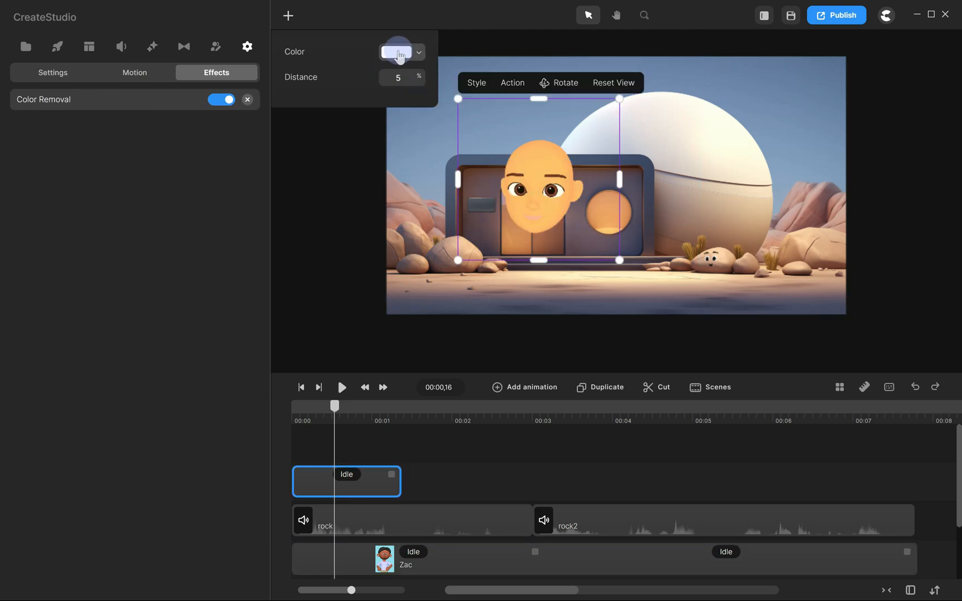
{"action": "left_click", "coordinate": [397, 52]}
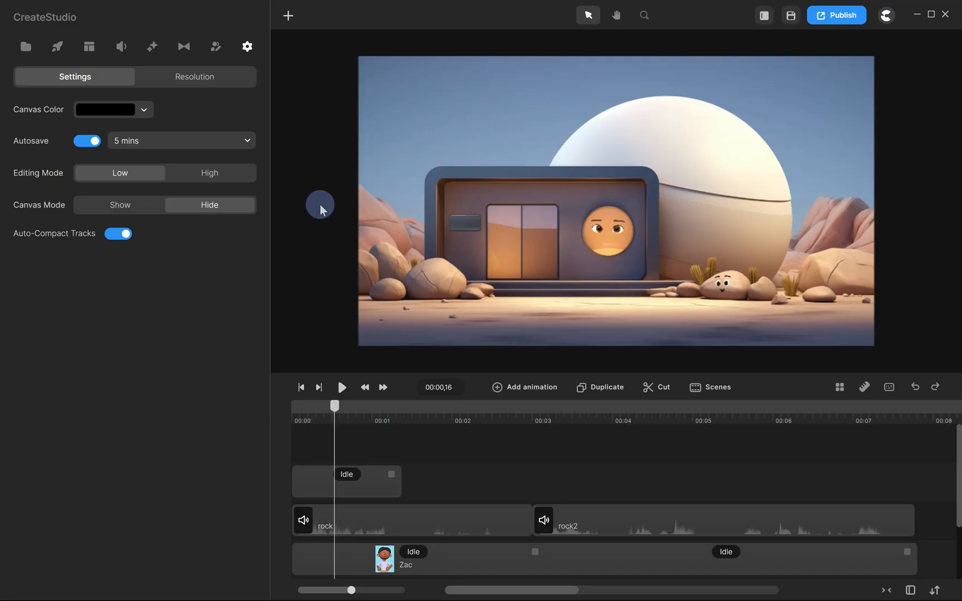
Step: Try Happy, then set the window face's action to Sleep and preview it
{"action": "left_click", "coordinate": [346, 481]}
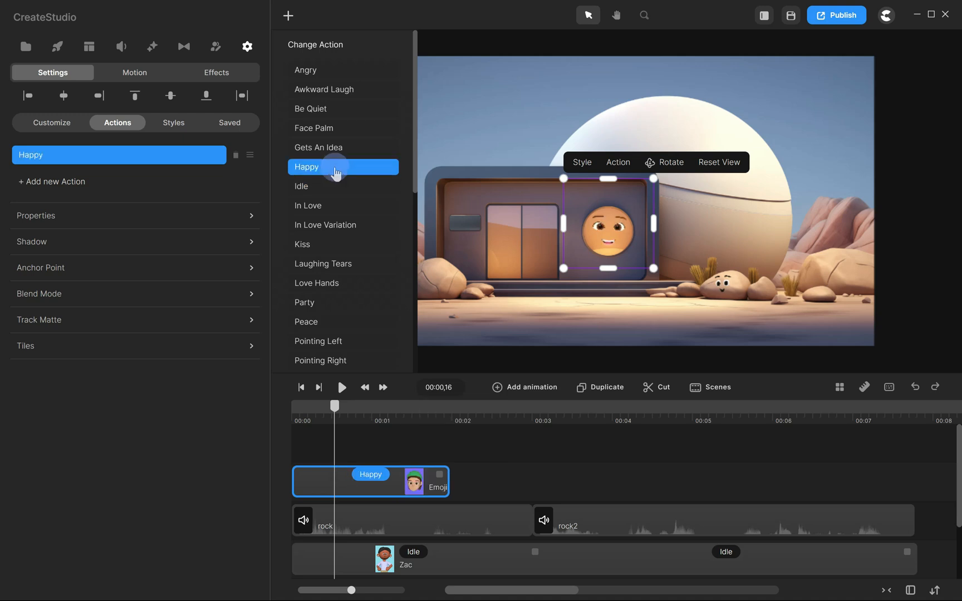
{"action": "left_click", "coordinate": [326, 224]}
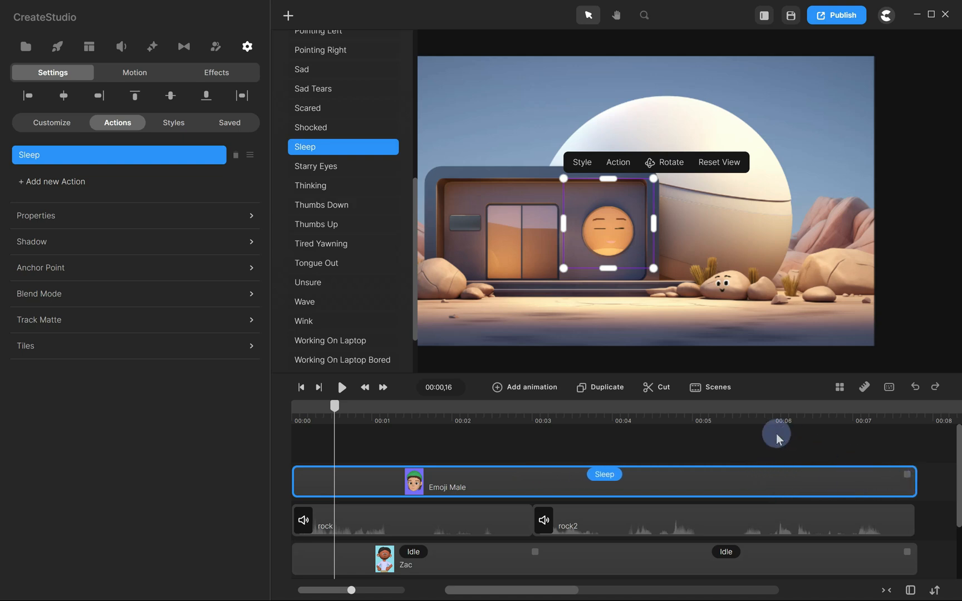
{"action": "left_click", "coordinate": [342, 387]}
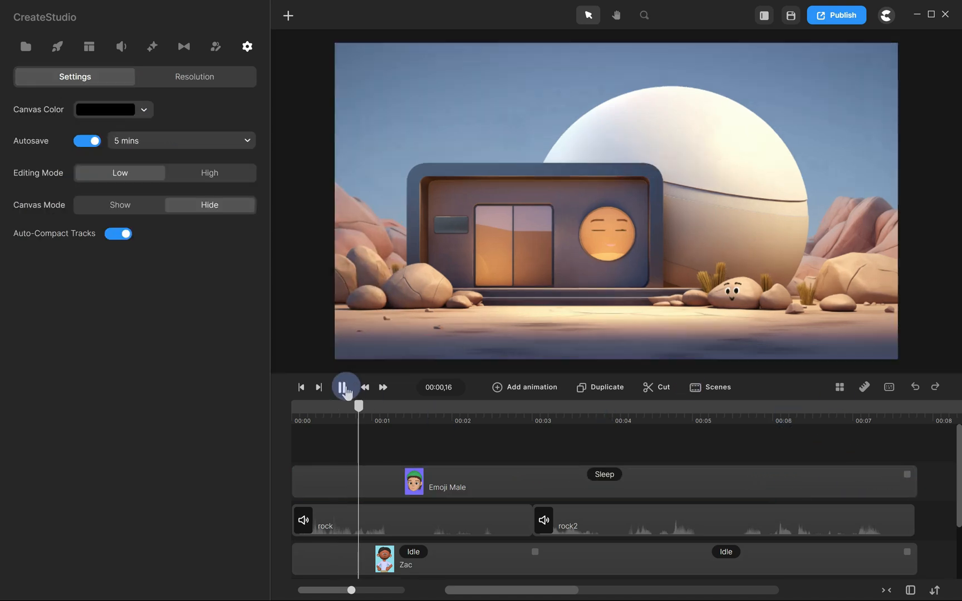
{"action": "left_click", "coordinate": [344, 387]}
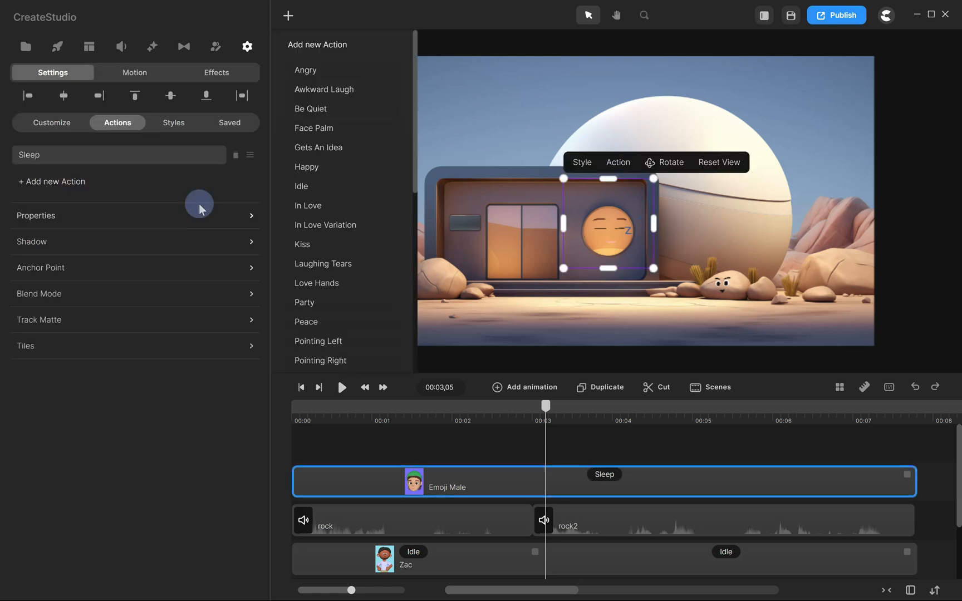
Step: Append a Shocked action and move the window audio clip to about eight seconds
{"action": "scroll", "scroll_direction": "down", "scroll_amount": 3}
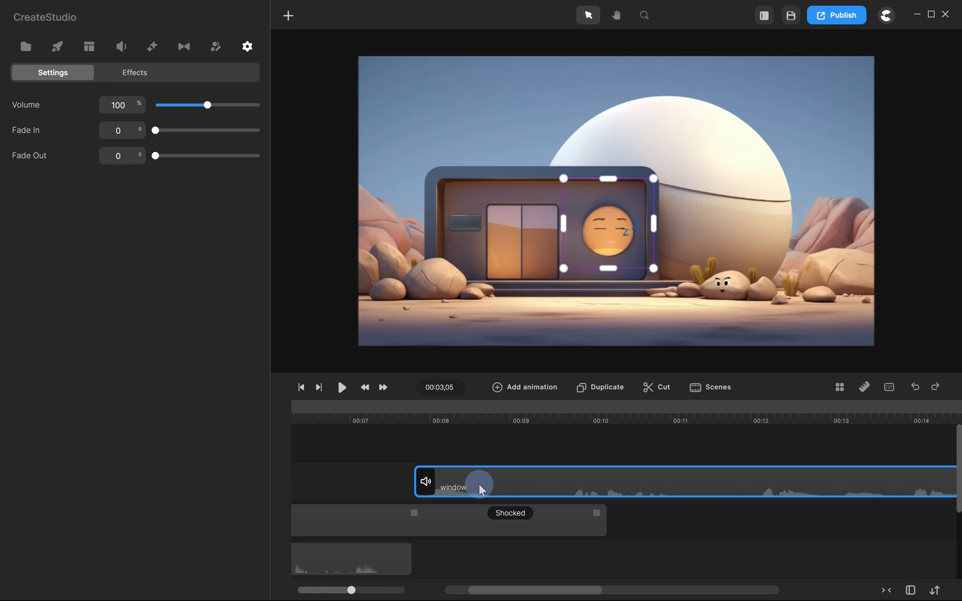
{"action": "mouse_move", "coordinate": [552, 294]}
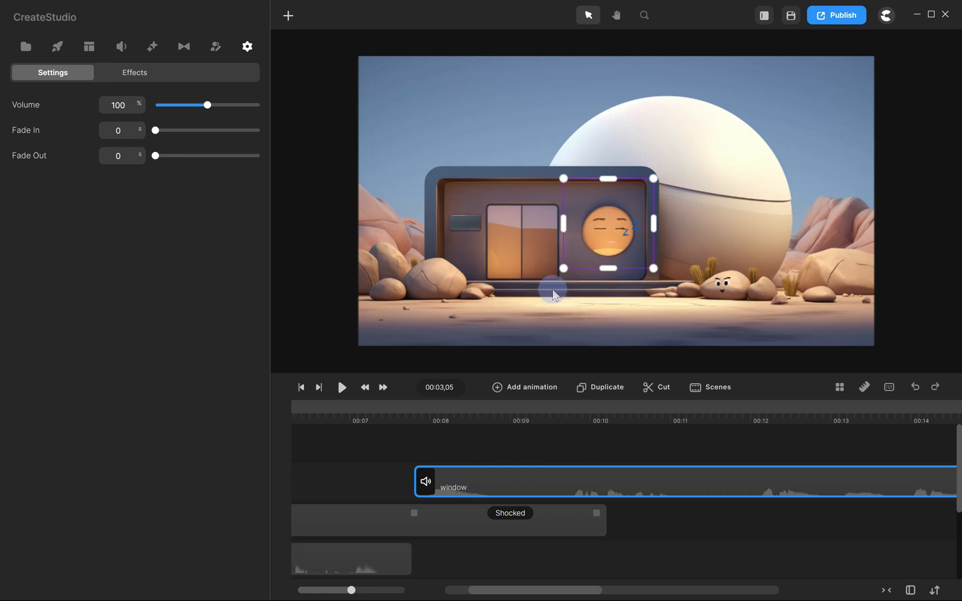
{"action": "left_click", "coordinate": [342, 387]}
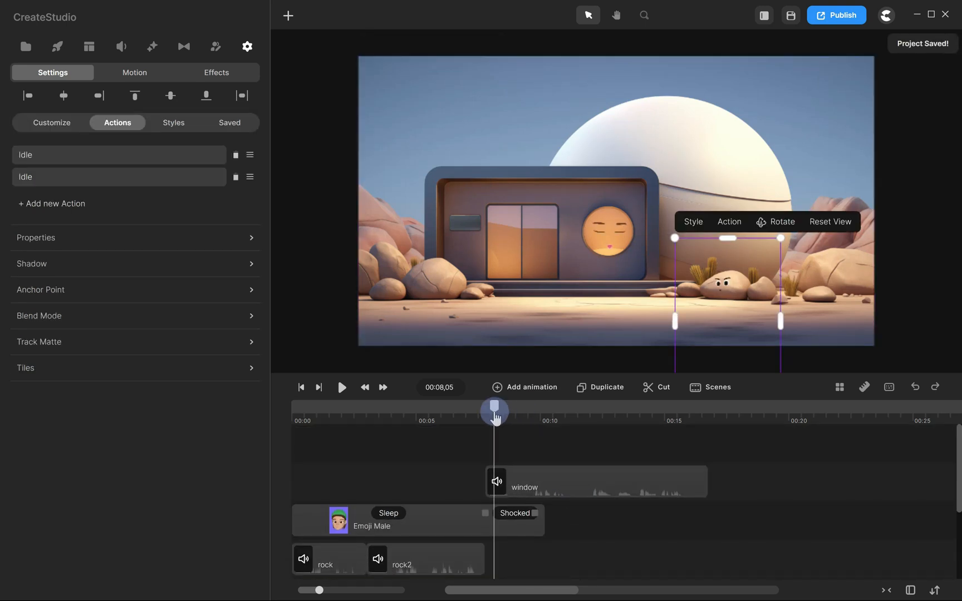
Step: Add Unsure and Idle actions after Shocked on the window face and preview
{"action": "left_click", "coordinate": [342, 387]}
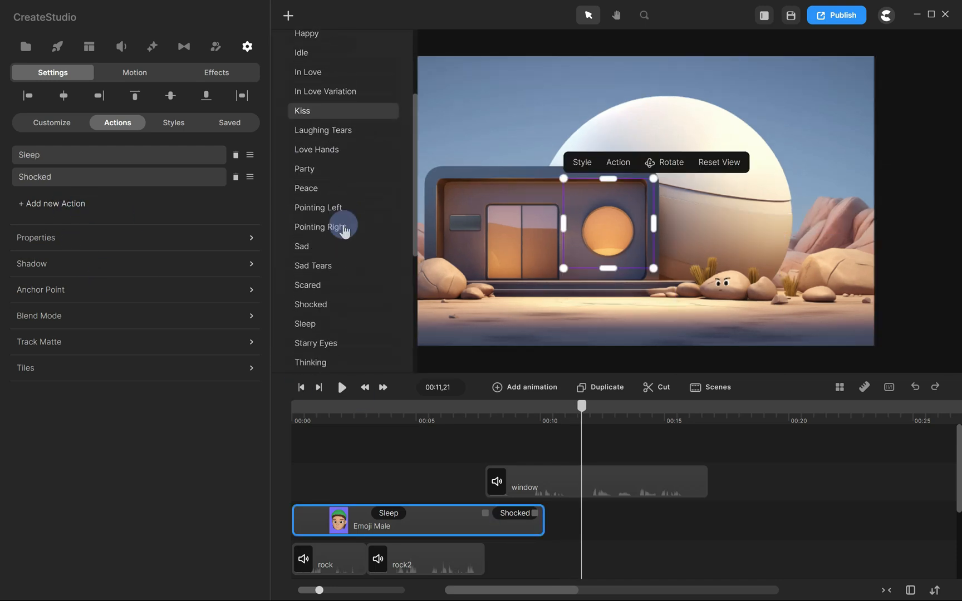
{"action": "scroll", "scroll_direction": "down", "scroll_amount": 3}
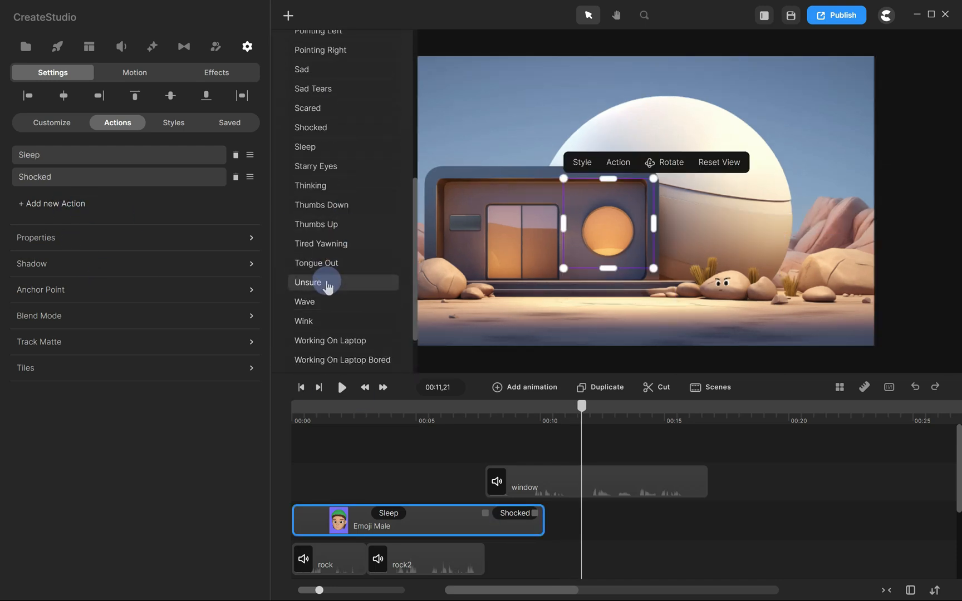
{"action": "left_click", "coordinate": [308, 282]}
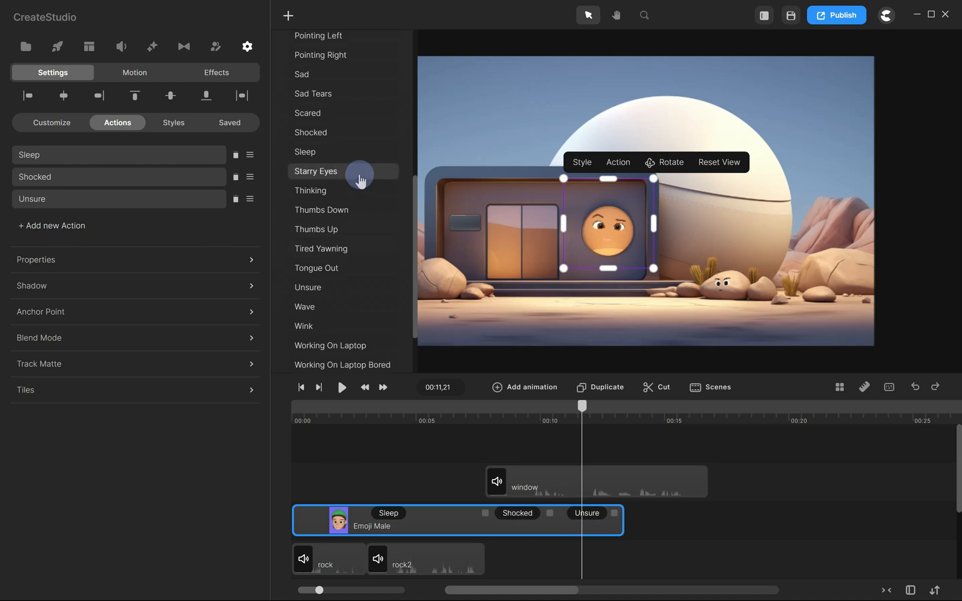
{"action": "left_click", "coordinate": [301, 76]}
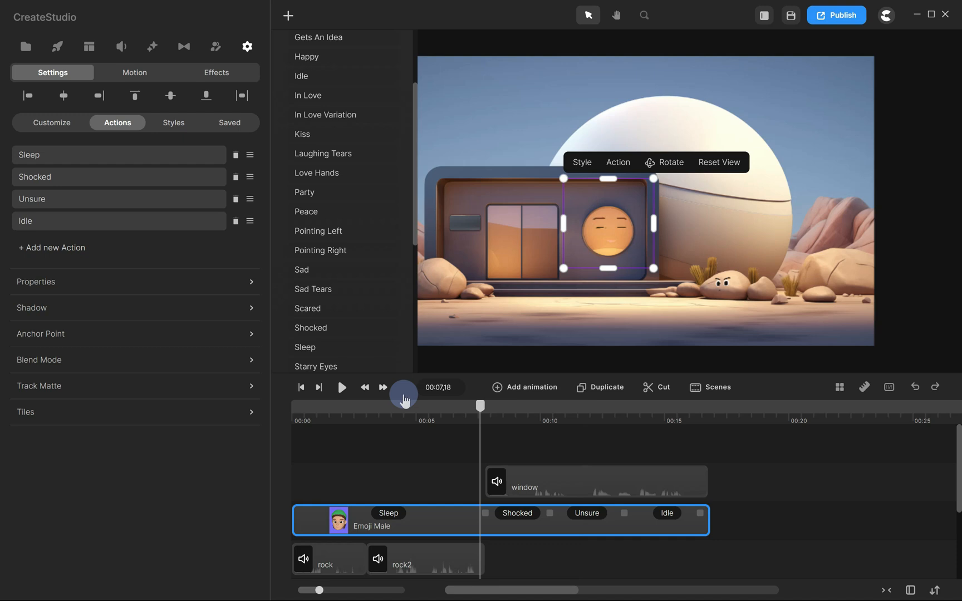
{"action": "left_click", "coordinate": [341, 387]}
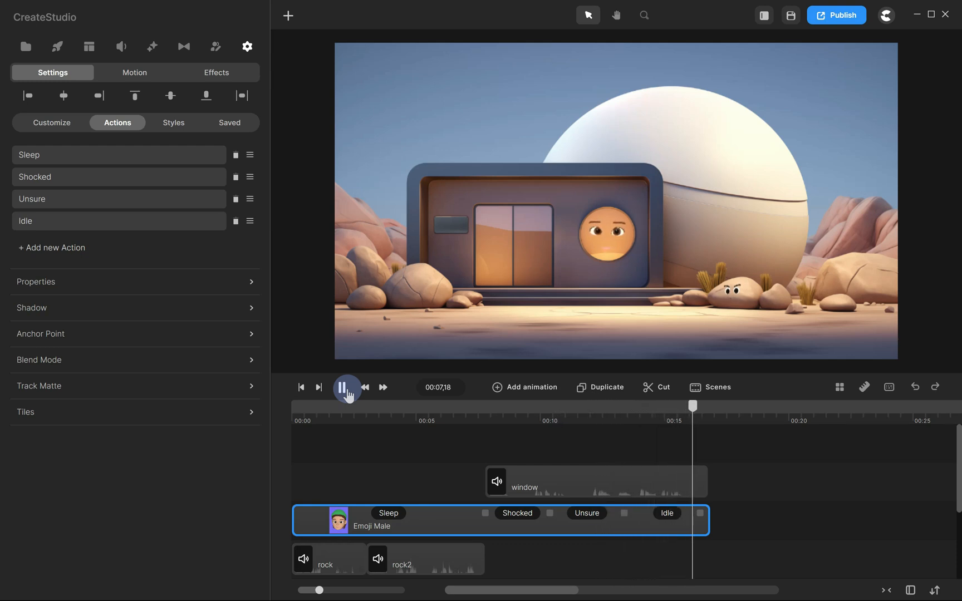
Step: Stop playback and save the window face as a character preset
{"action": "left_click", "coordinate": [228, 122]}
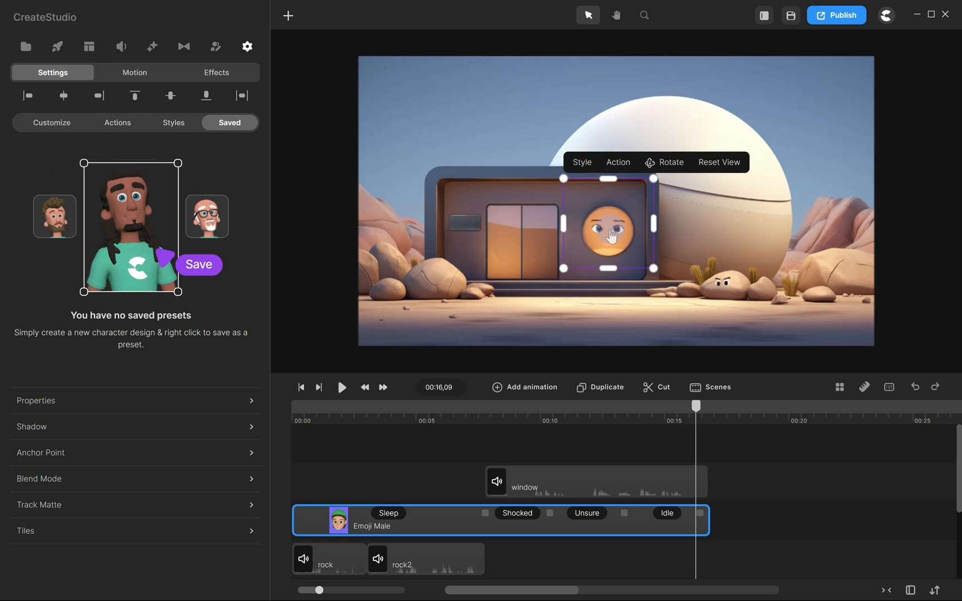
{"action": "right_click", "coordinate": [608, 233]}
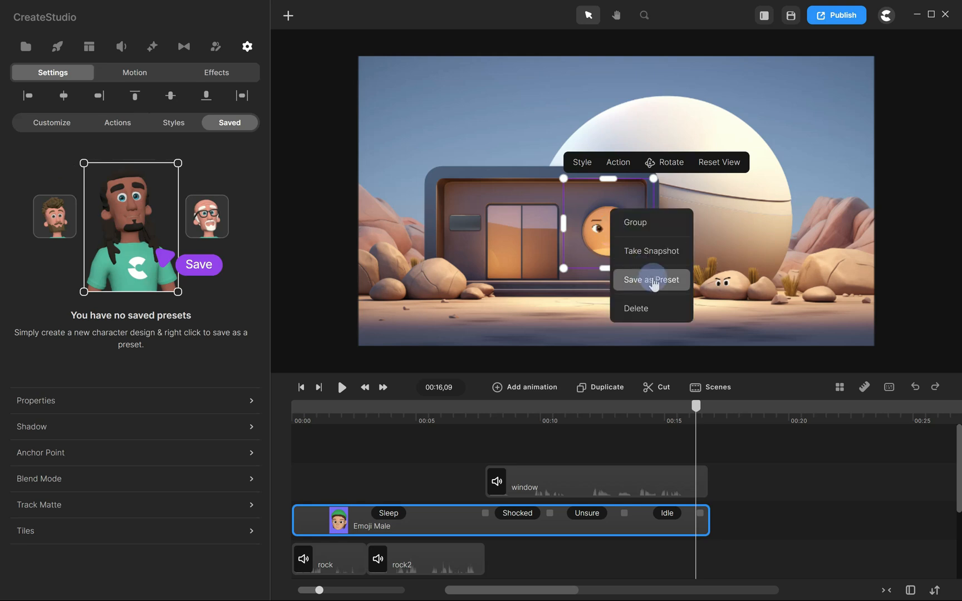
{"action": "left_click", "coordinate": [650, 279]}
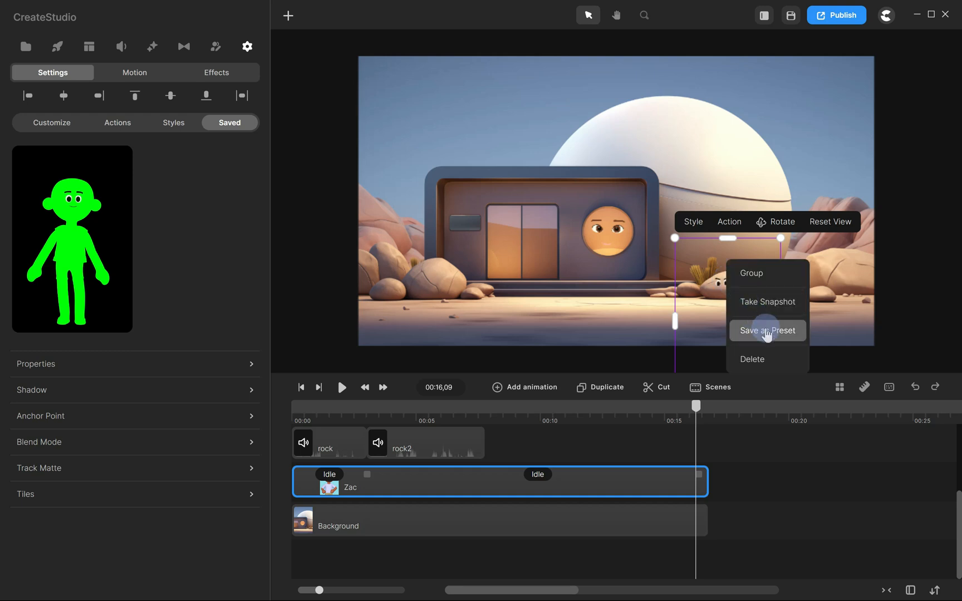
Step: Save the rock face as a preset and add a solid 'heart' SVG shape
{"action": "left_click", "coordinate": [766, 330]}
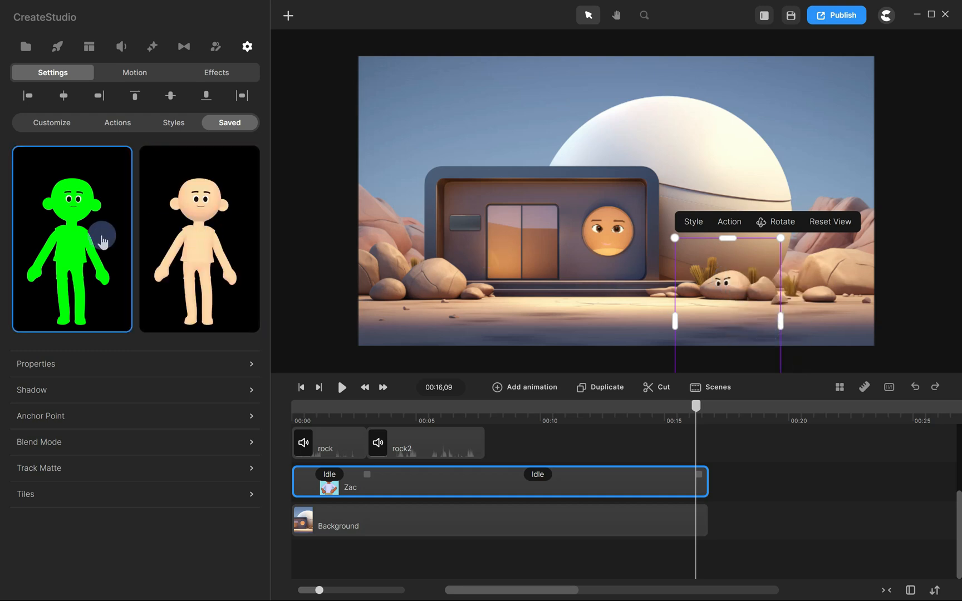
{"action": "left_click", "coordinate": [247, 46]}
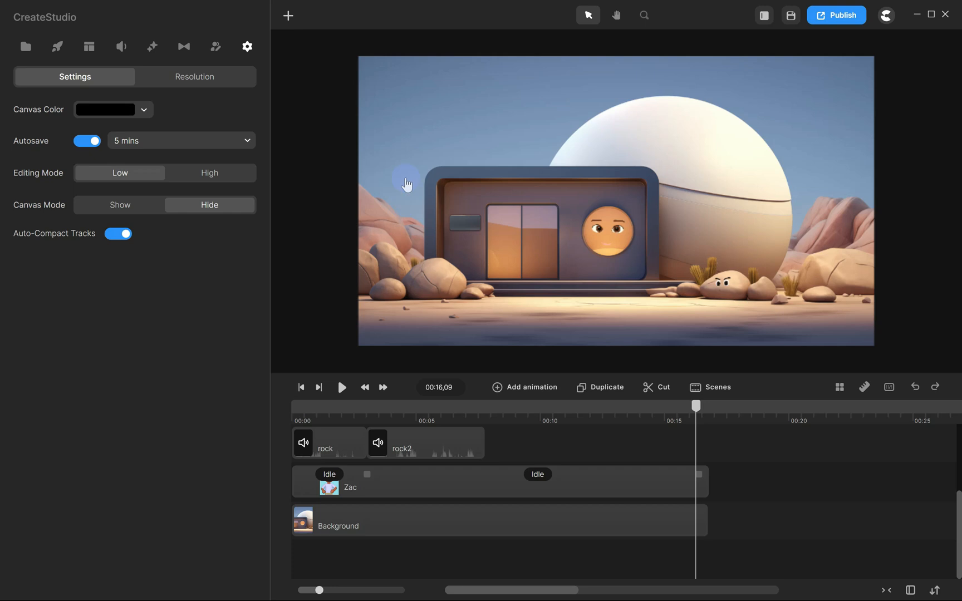
{"action": "mouse_move", "coordinate": [746, 187]}
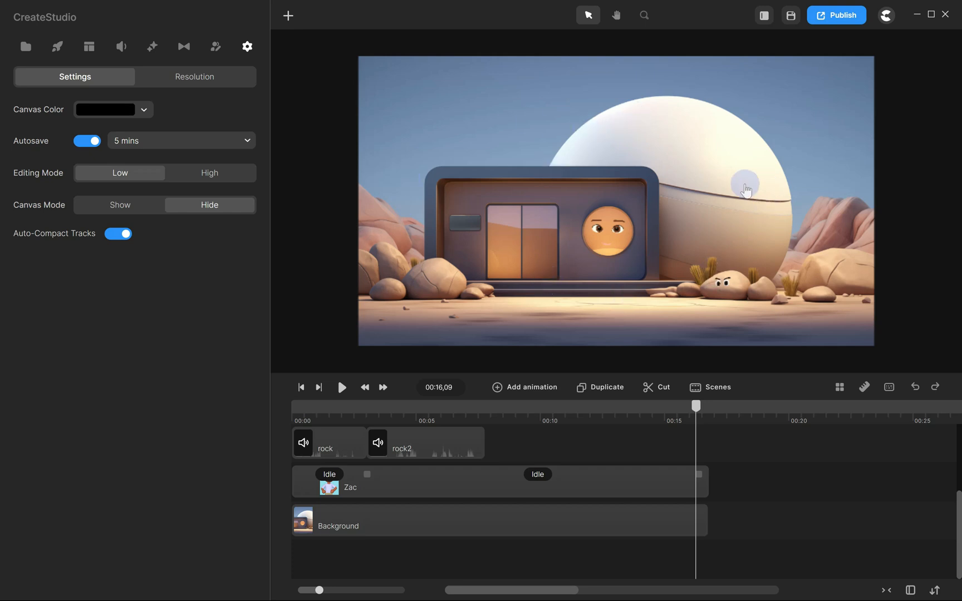
{"action": "mouse_move", "coordinate": [25, 43]}
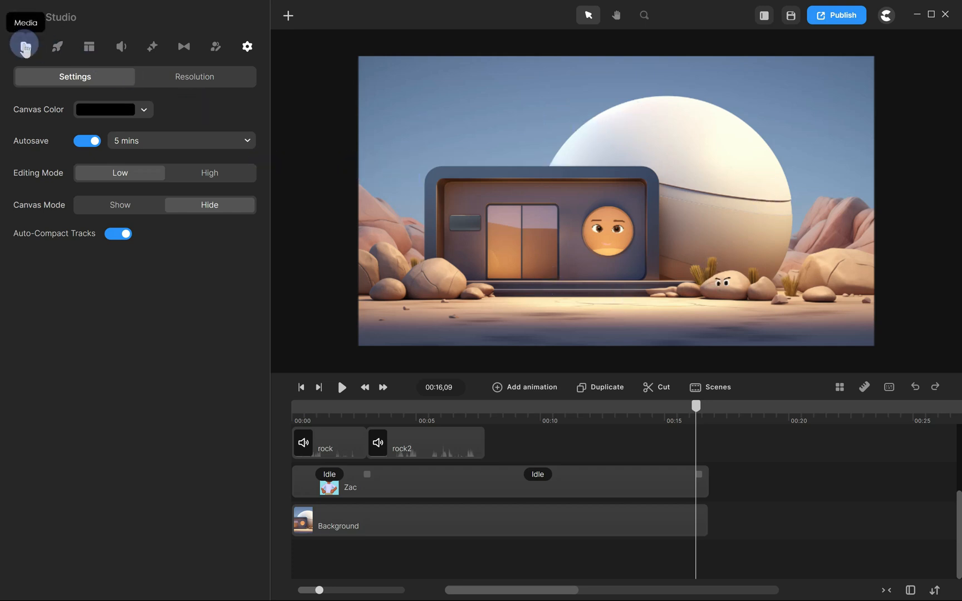
{"action": "left_click", "coordinate": [25, 46]}
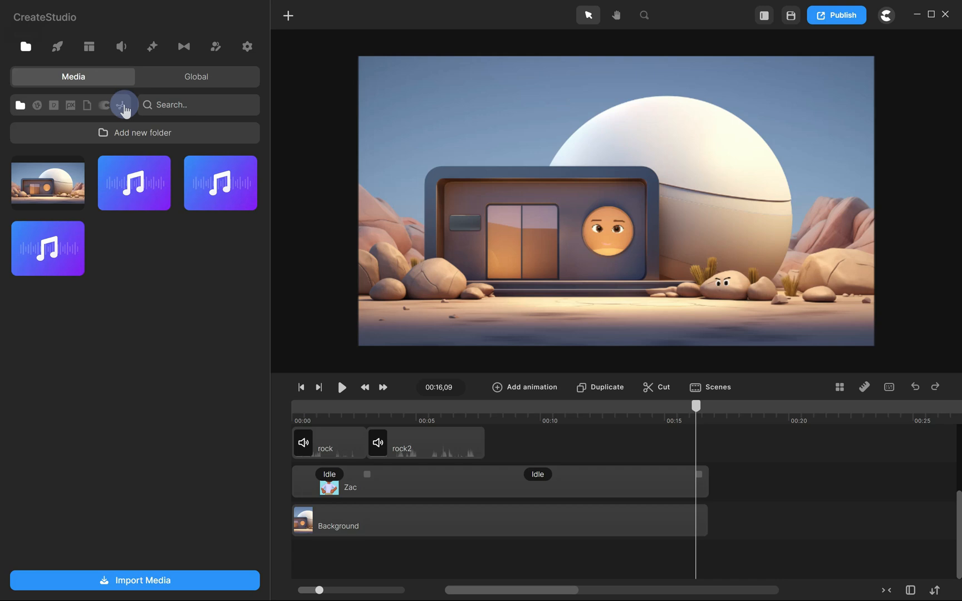
{"action": "left_click", "coordinate": [123, 105]}
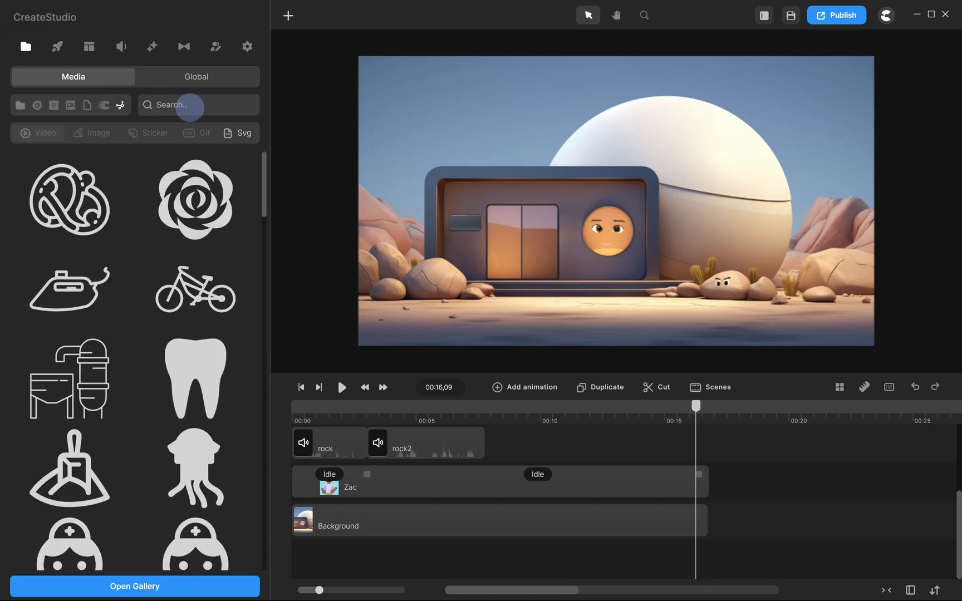
{"action": "type", "text": "heart"}
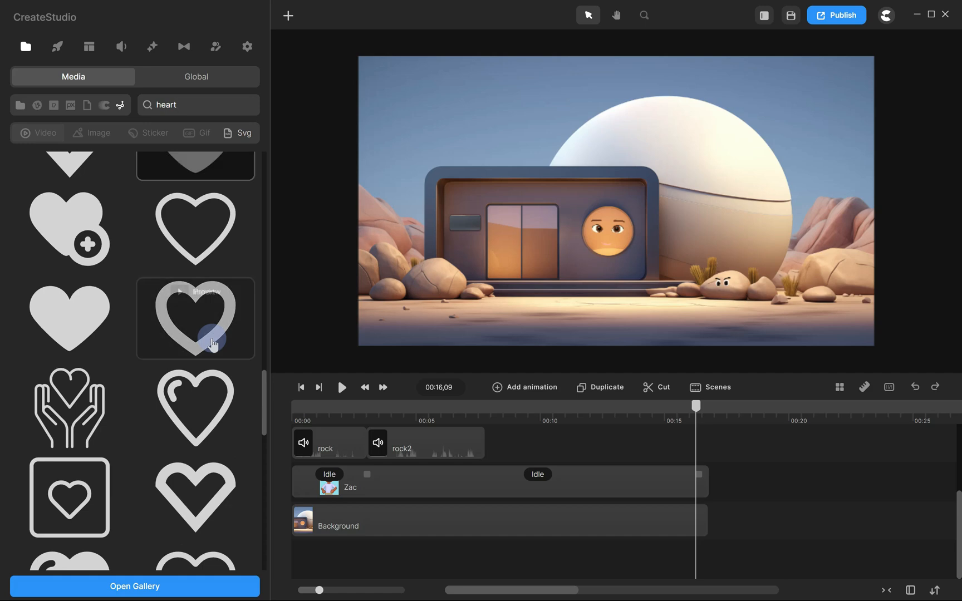
{"action": "scroll", "scroll_direction": "down", "scroll_amount": 3}
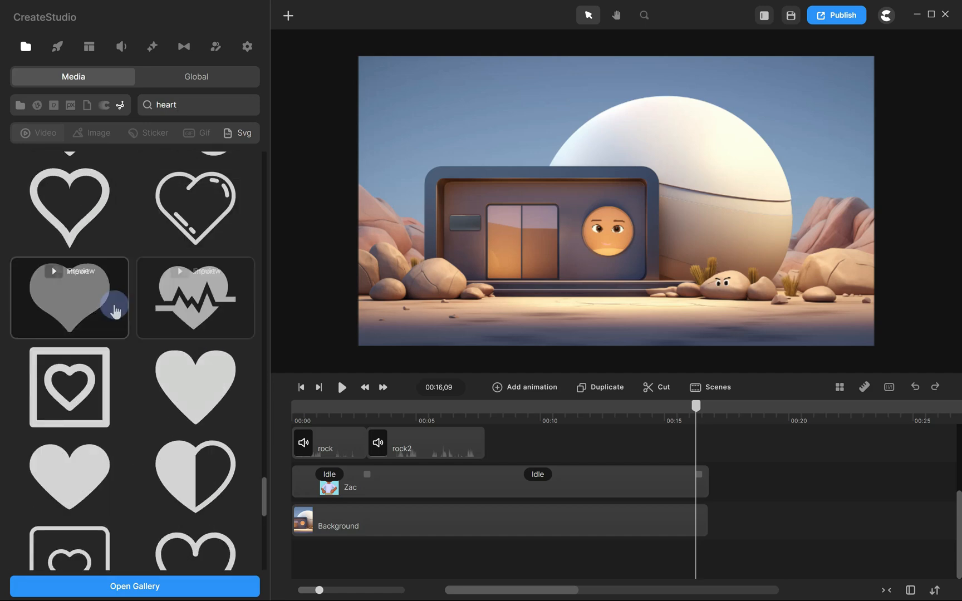
{"action": "left_click", "coordinate": [69, 297]}
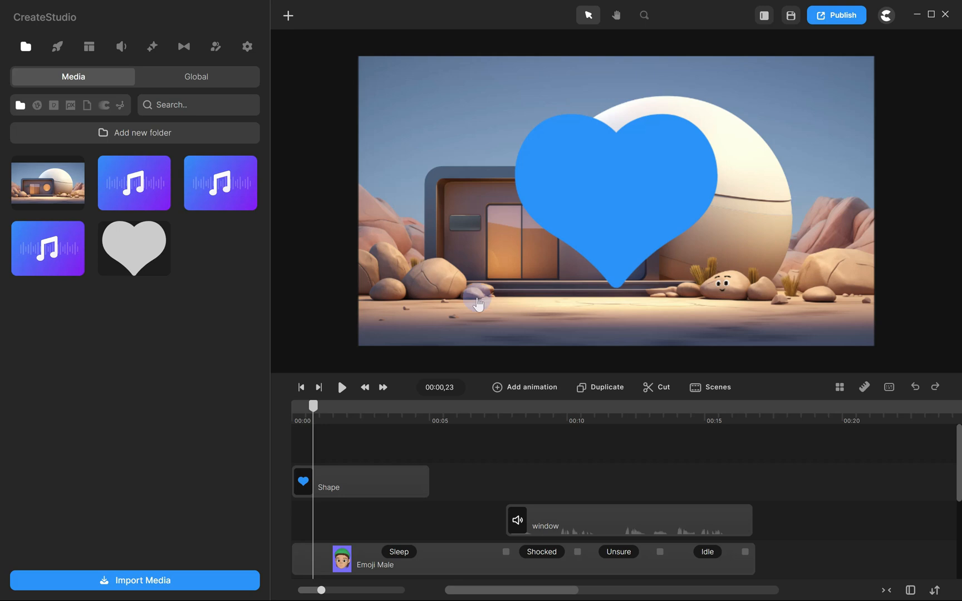
Step: Make the heart red, duplicate the emoji face, and delete its Unsure action
{"action": "left_click", "coordinate": [360, 481]}
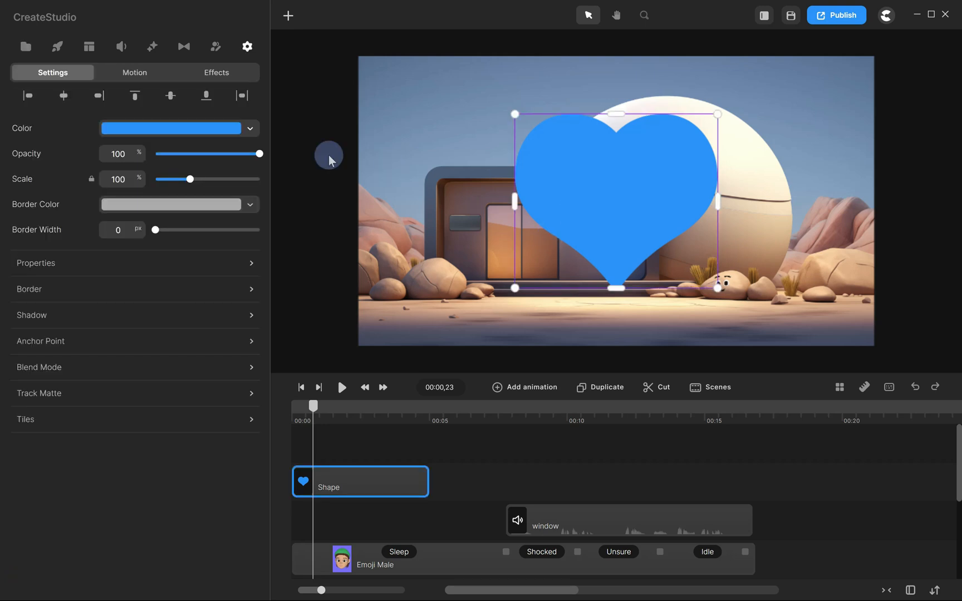
{"action": "left_click", "coordinate": [170, 128]}
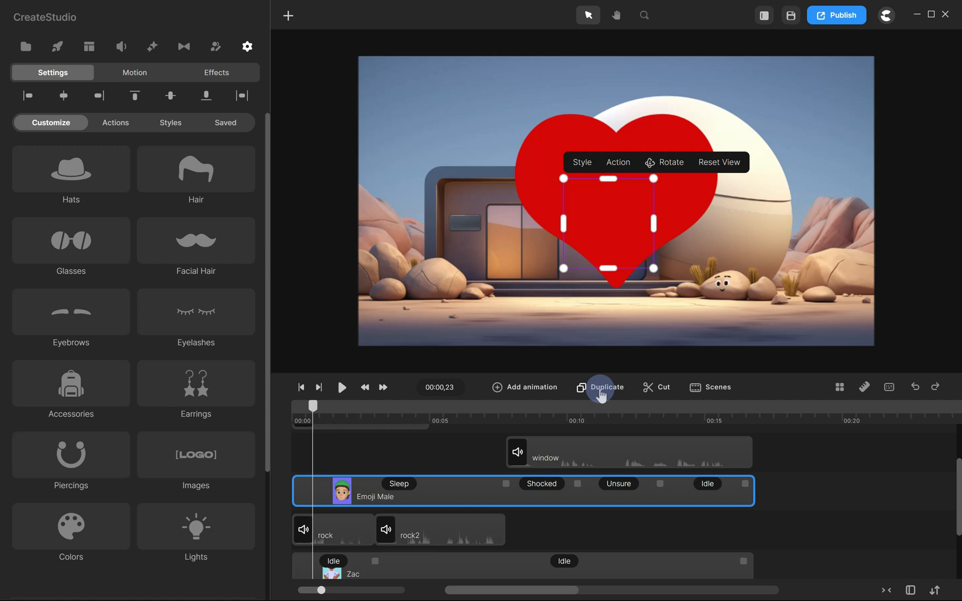
{"action": "left_click", "coordinate": [605, 386]}
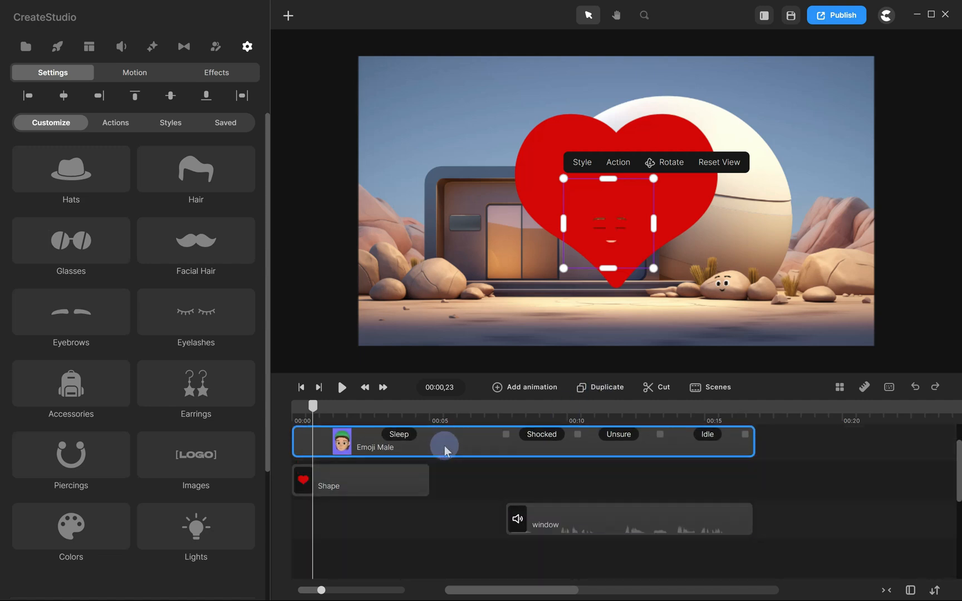
{"action": "left_click", "coordinate": [116, 122]}
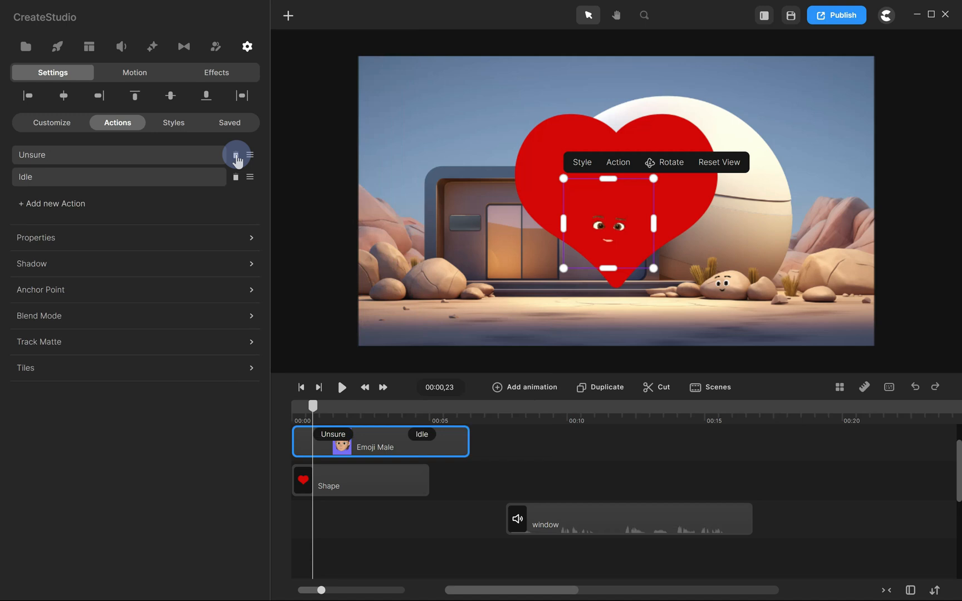
{"action": "left_click", "coordinate": [236, 155]}
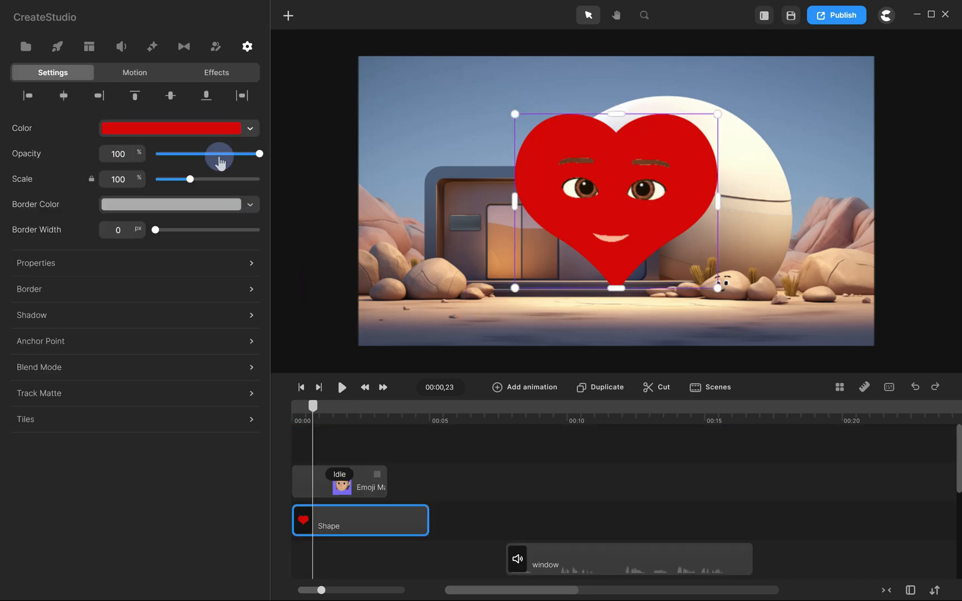
Step: Set the duplicated face's skin to red and key it out with Color Removal at distance 18
{"action": "left_click", "coordinate": [178, 128]}
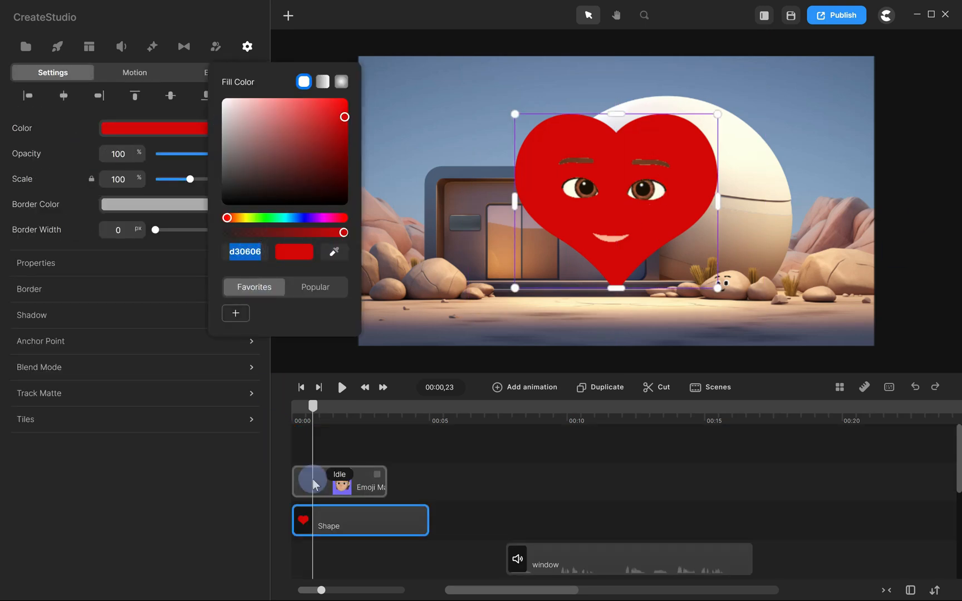
{"action": "left_click", "coordinate": [339, 480]}
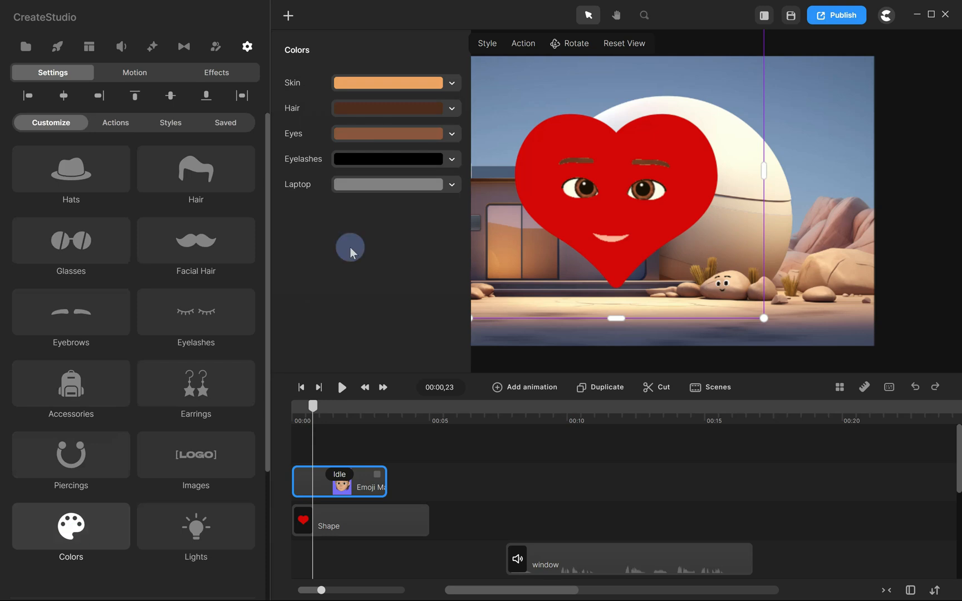
{"action": "left_click", "coordinate": [195, 526]}
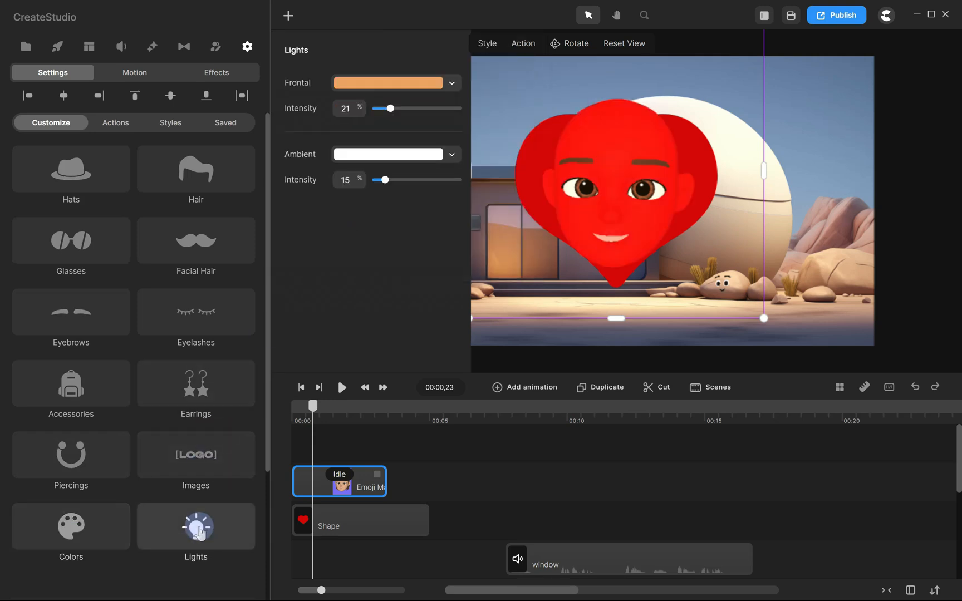
{"action": "left_click", "coordinate": [387, 83]}
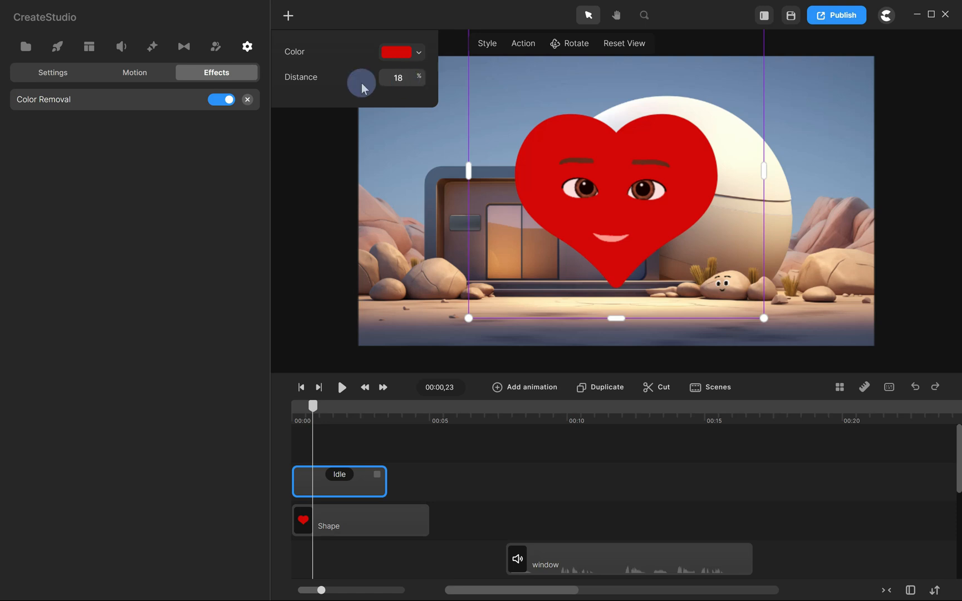
{"action": "left_click", "coordinate": [247, 47]}
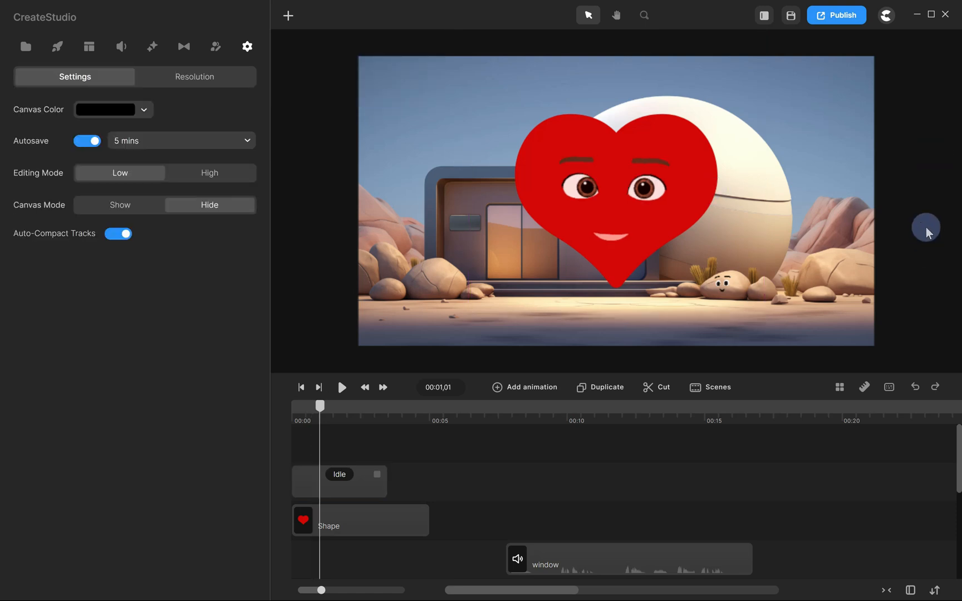
Step: Add the heart audio clip from Media and group it with the heart shape and face
{"action": "left_click", "coordinate": [25, 46]}
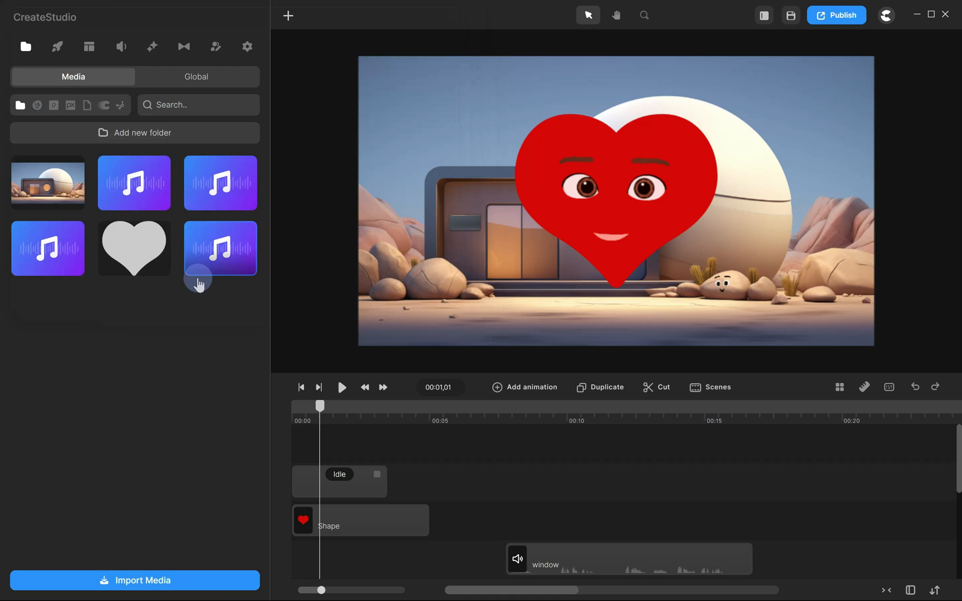
{"action": "left_click", "coordinate": [356, 519]}
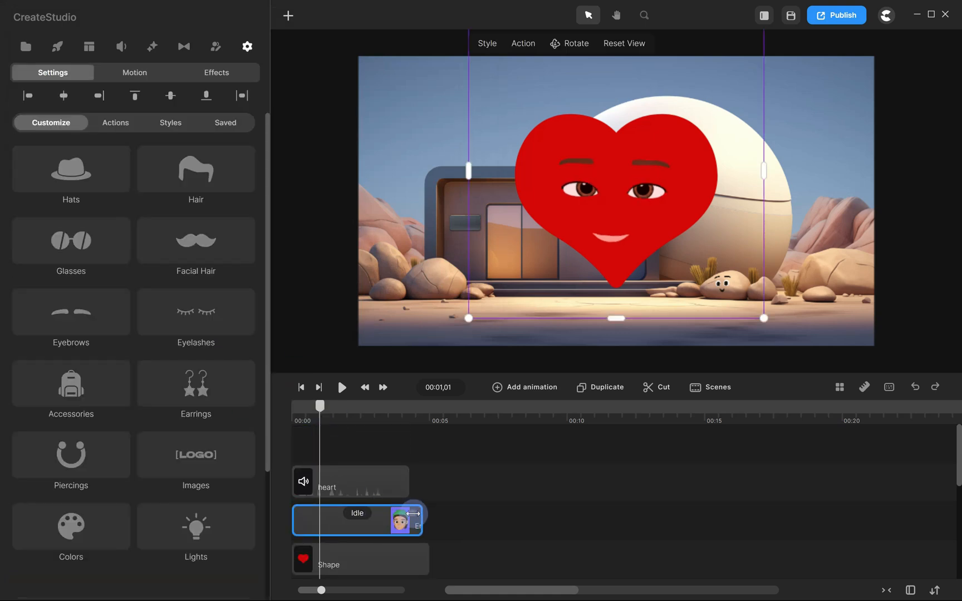
{"action": "right_click", "coordinate": [350, 481]}
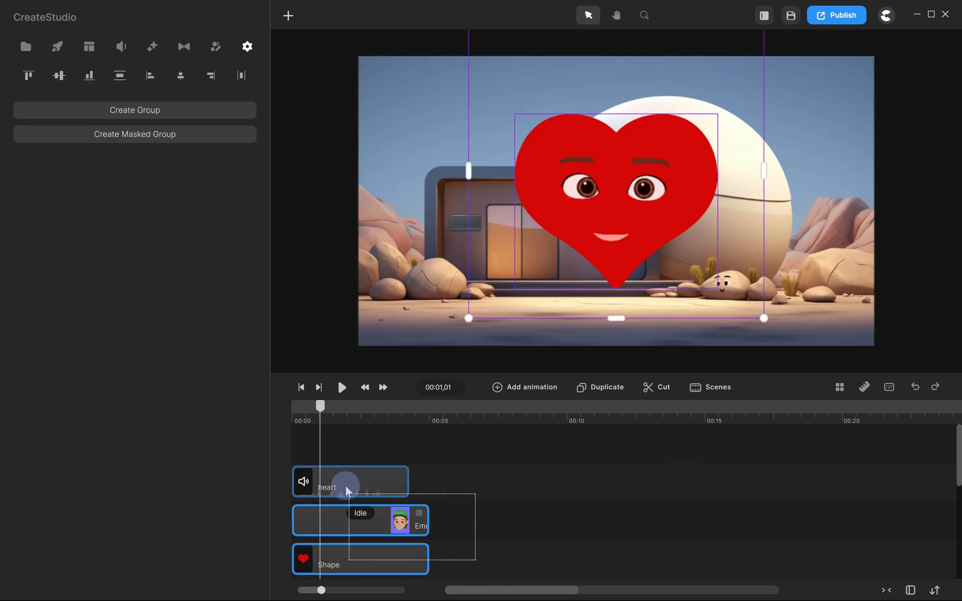
{"action": "right_click", "coordinate": [350, 481]}
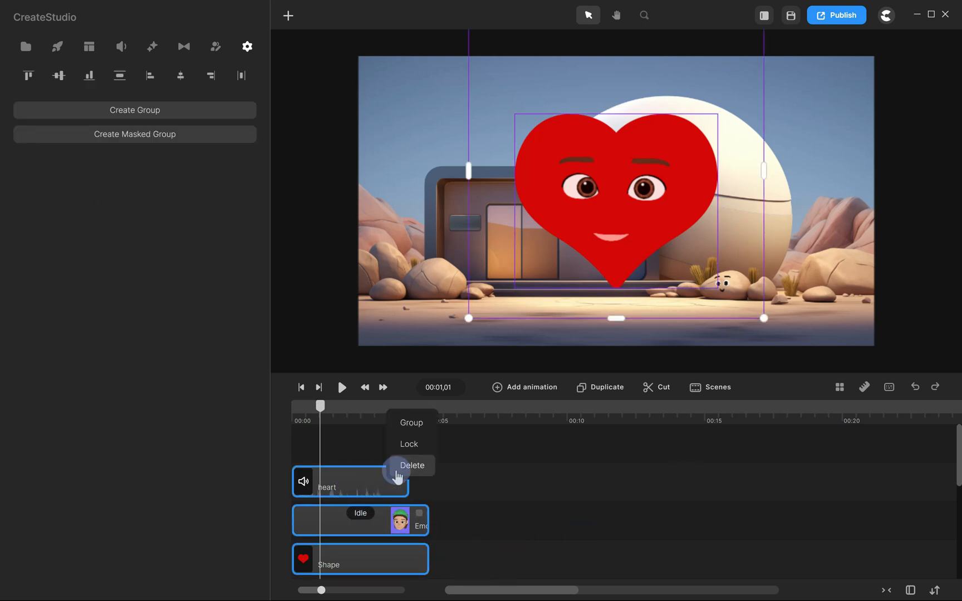
{"action": "left_click", "coordinate": [411, 422]}
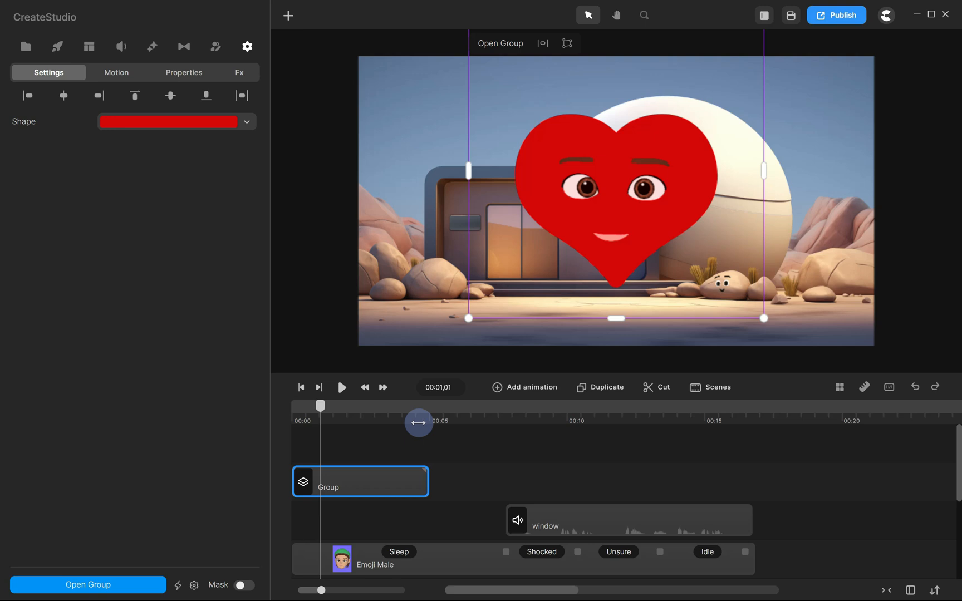
{"action": "mouse_move", "coordinate": [930, 182]}
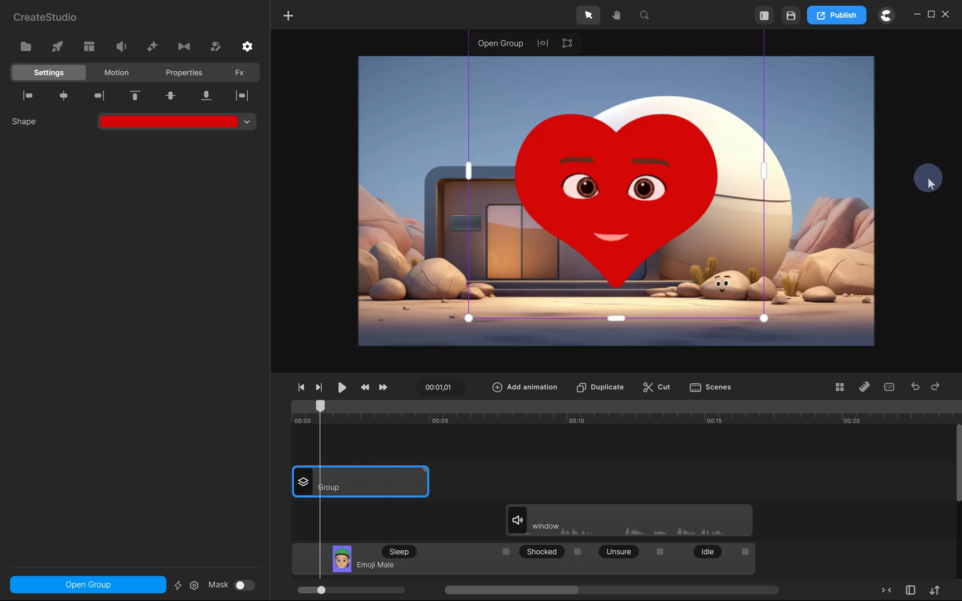
Step: Deselect the group and preview playback with the heart group starting near 16 seconds
{"action": "left_click", "coordinate": [247, 46]}
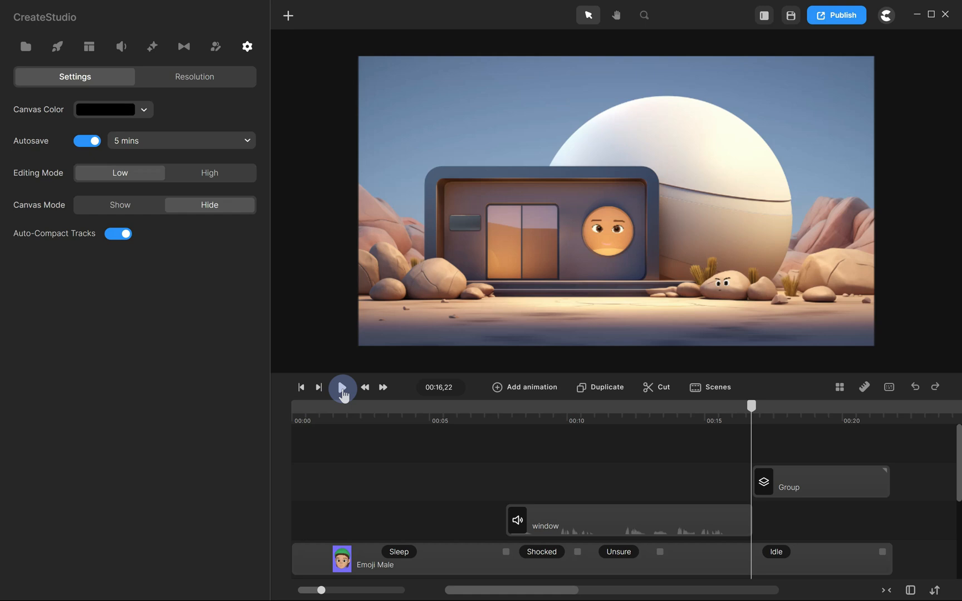
{"action": "left_click", "coordinate": [343, 387]}
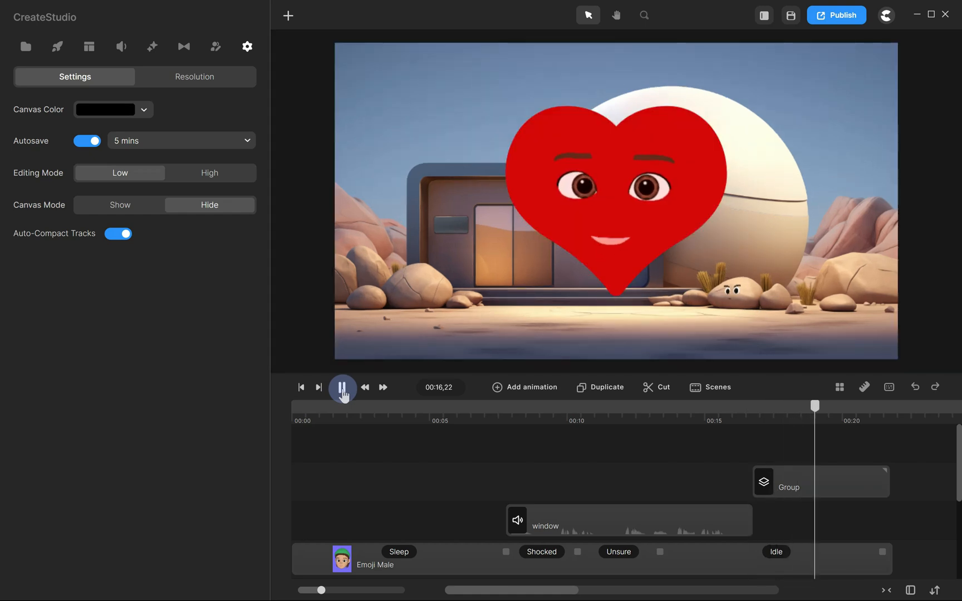
{"action": "left_click", "coordinate": [342, 386]}
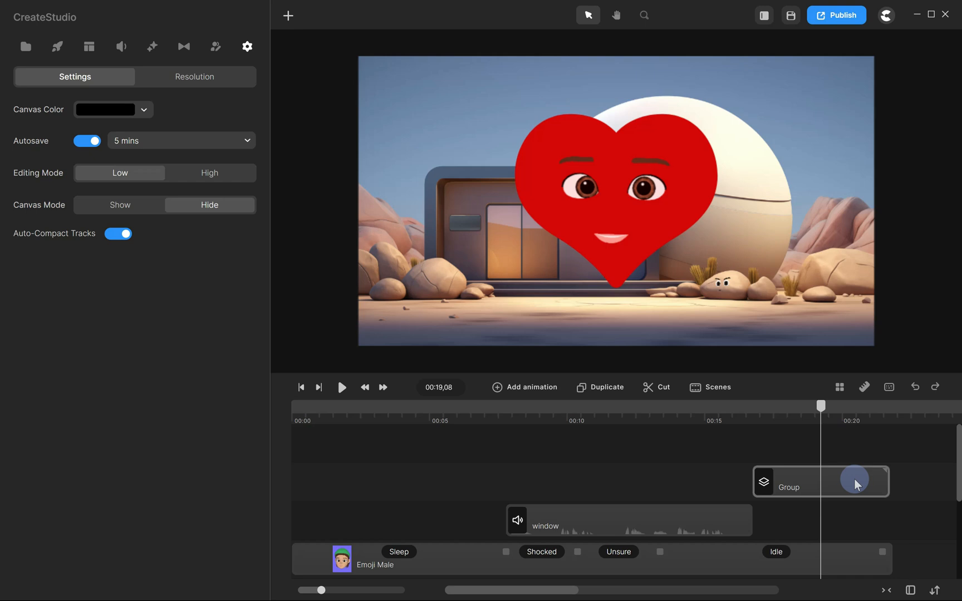
Step: Give the heart group a Bottom position entrance animation and preview it
{"action": "left_click", "coordinate": [819, 481]}
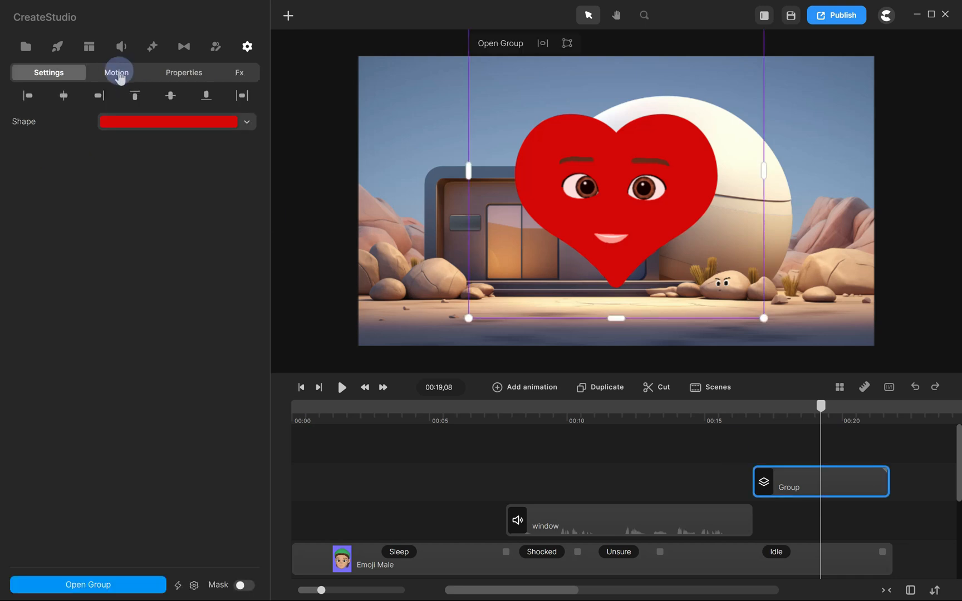
{"action": "left_click", "coordinate": [116, 72]}
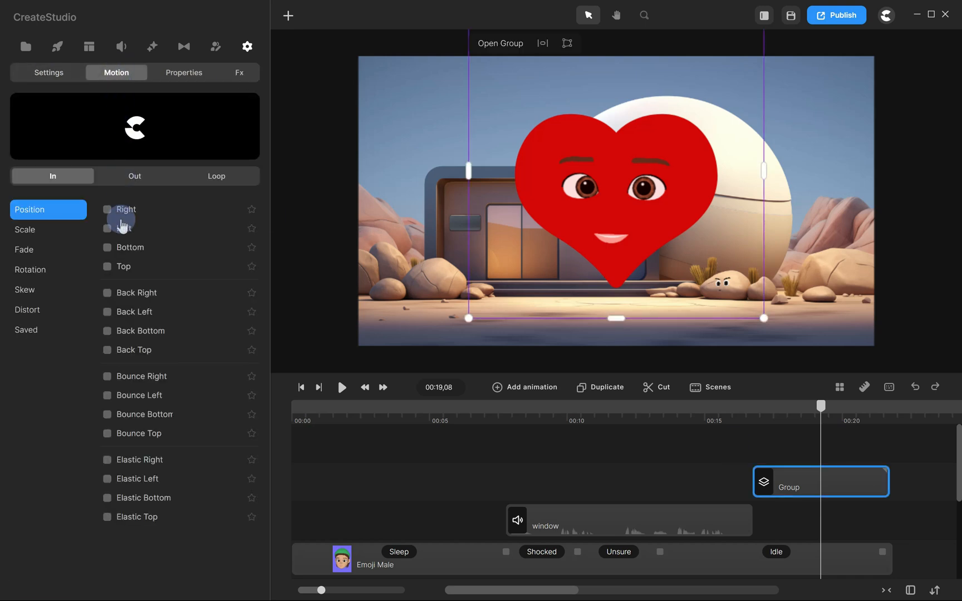
{"action": "left_click", "coordinate": [109, 246]}
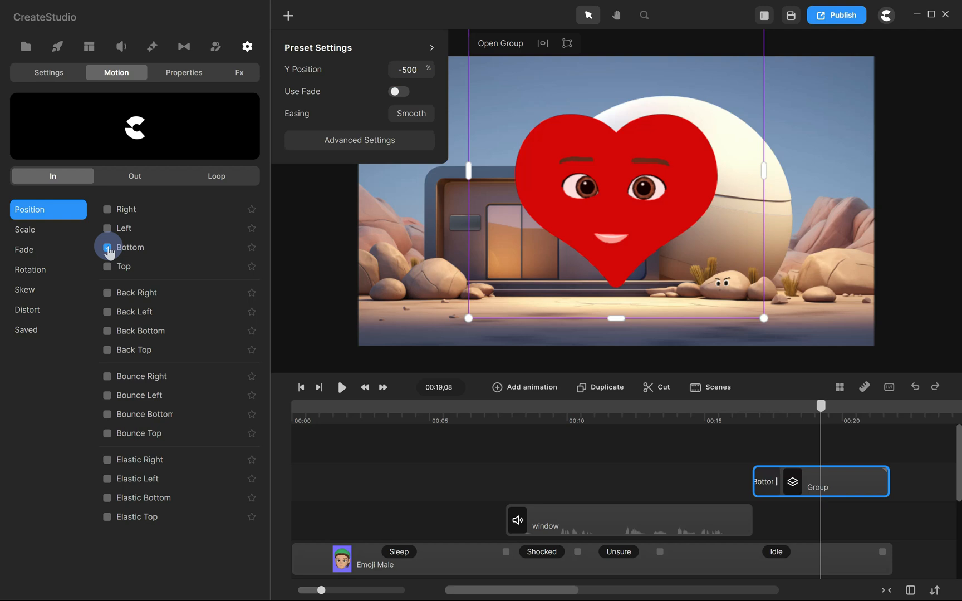
{"action": "left_click", "coordinate": [49, 73]}
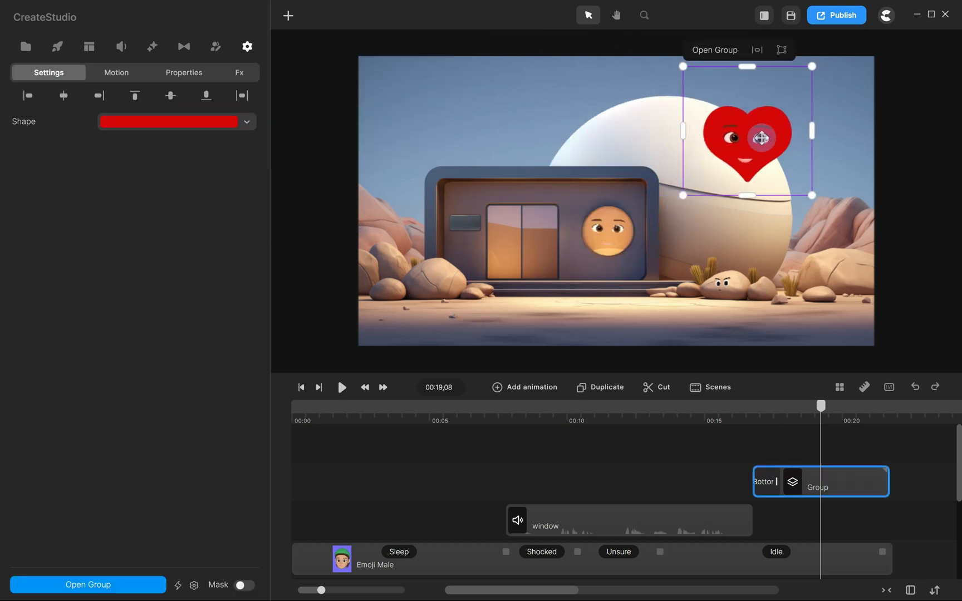
{"action": "left_click", "coordinate": [341, 386]}
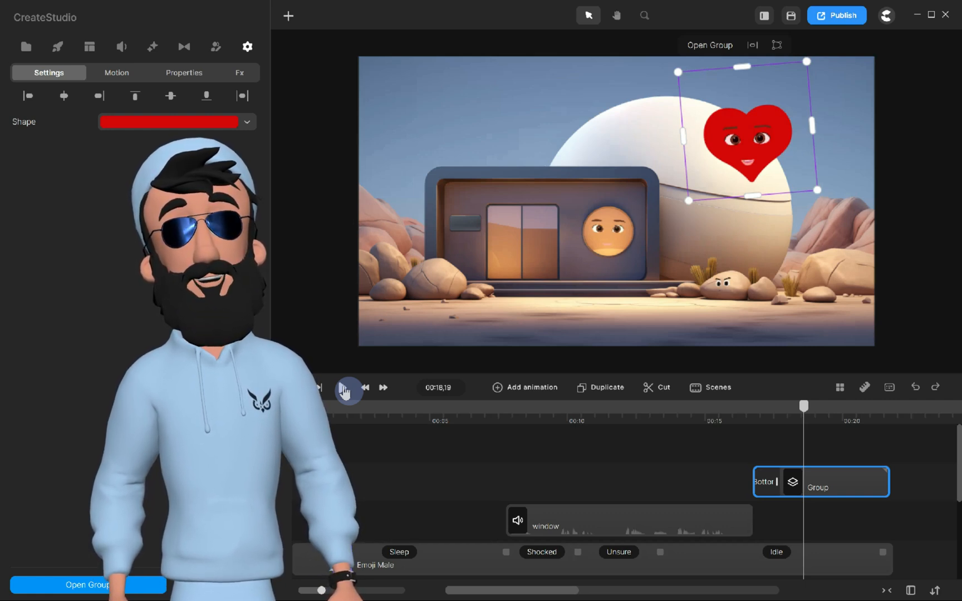
{"action": "left_click", "coordinate": [348, 387]}
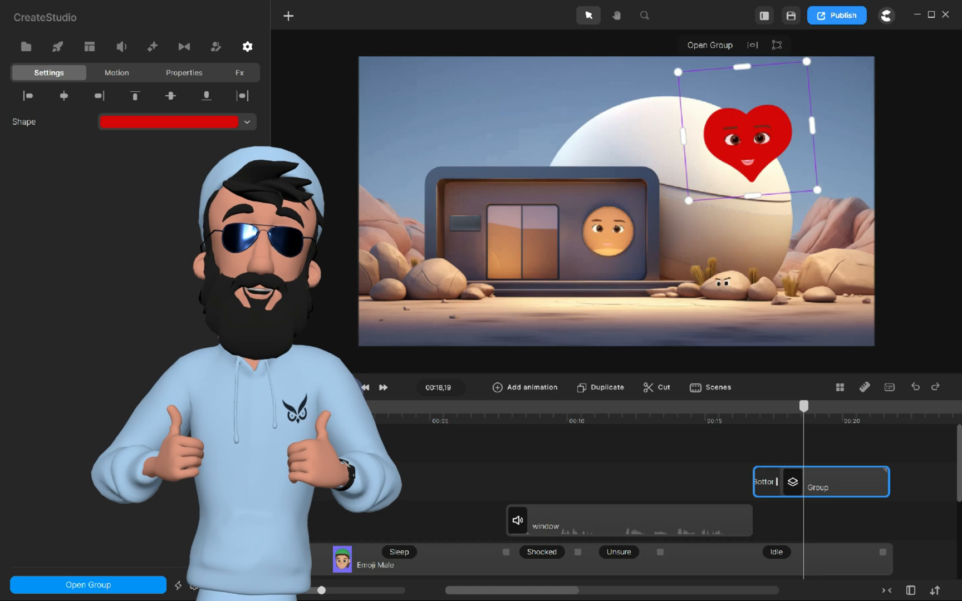